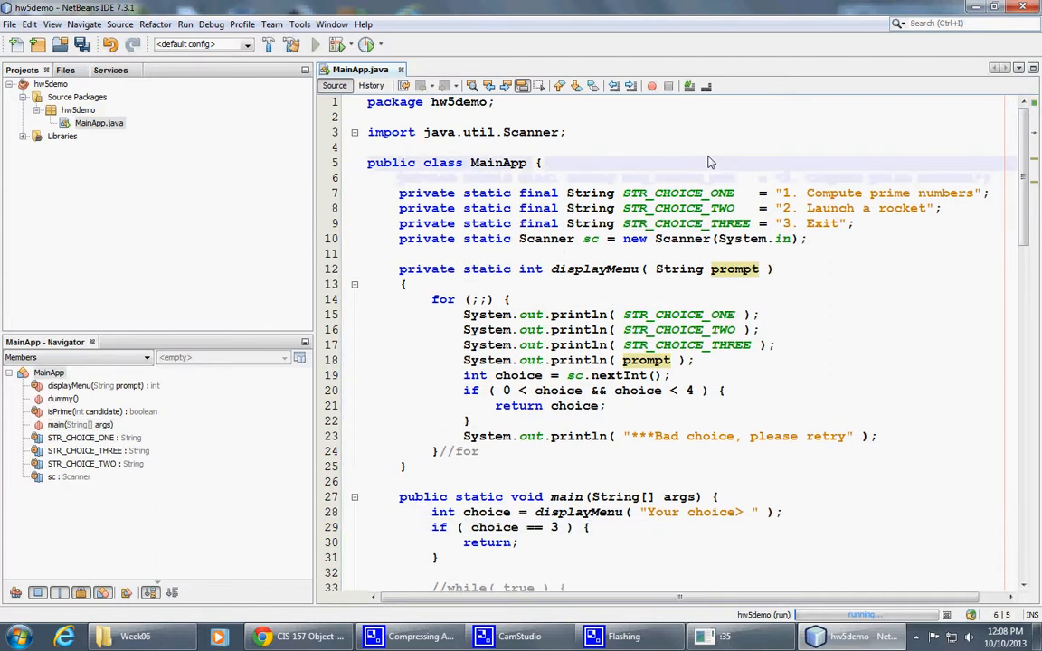
Step: Declare private static final int constants CHOICE_ONE = 1, CHOICE_TWO = 2, CHOICE_THREE = 3 above the String constants
text(private)
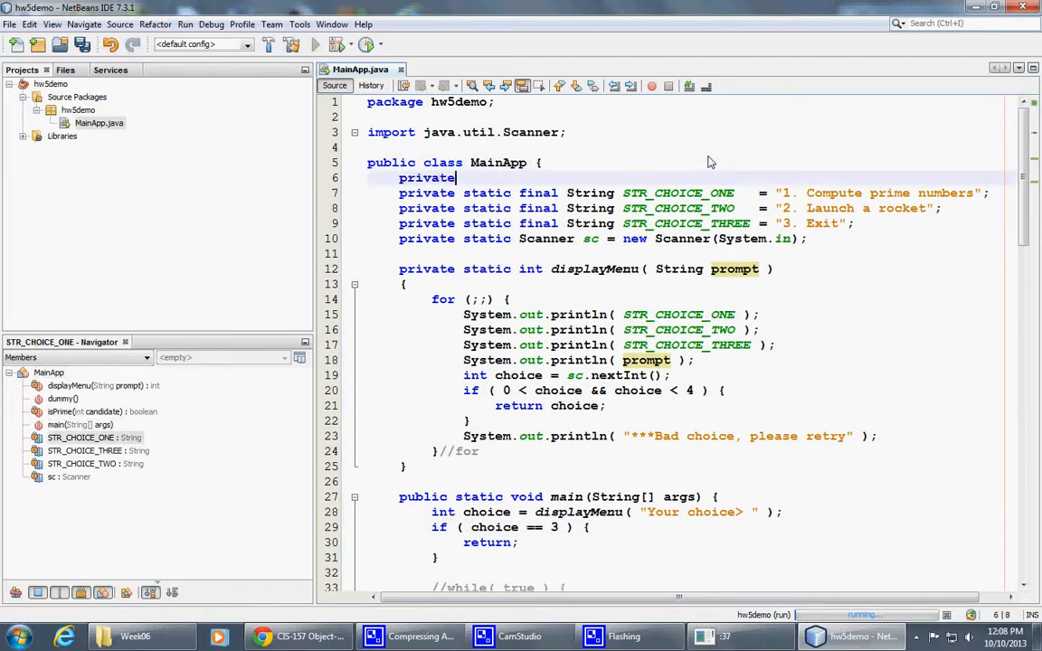
text(static final)
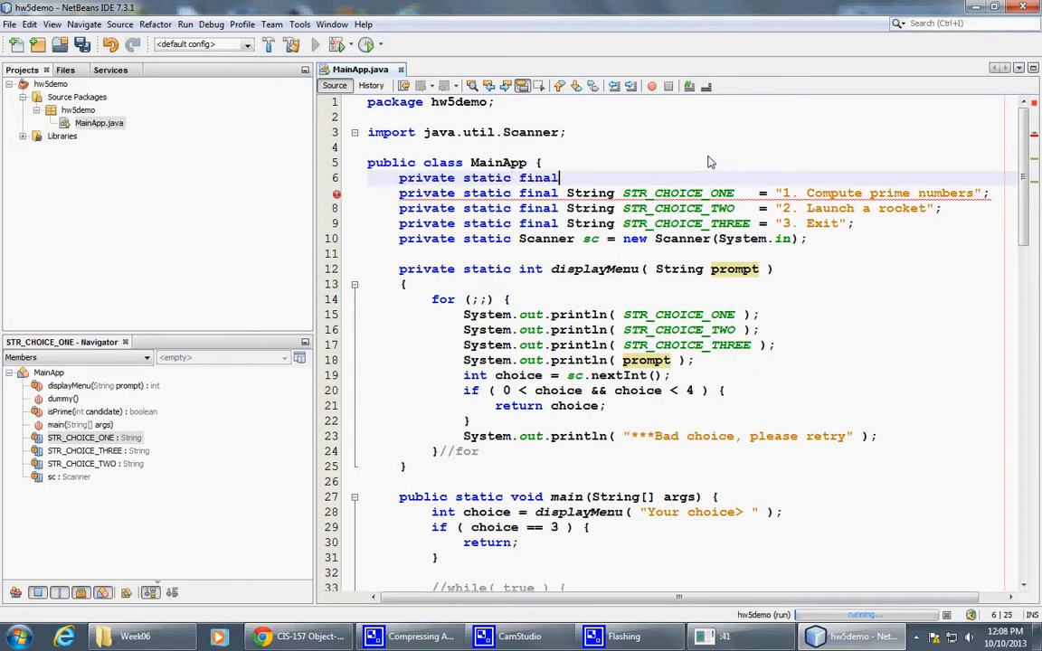
text(int)
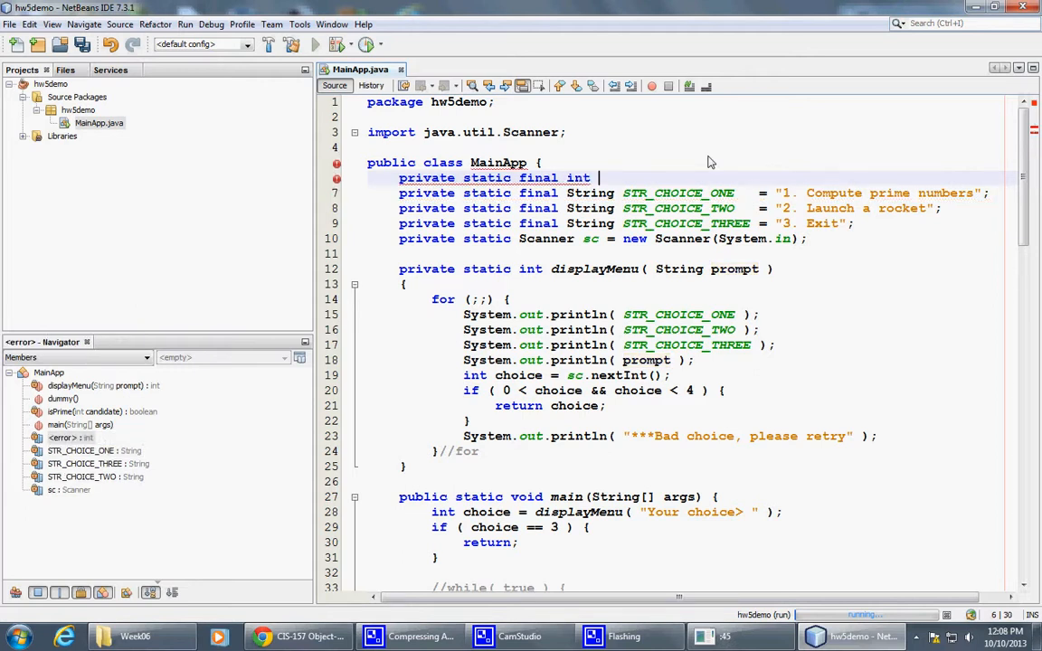
text(CHOICE)
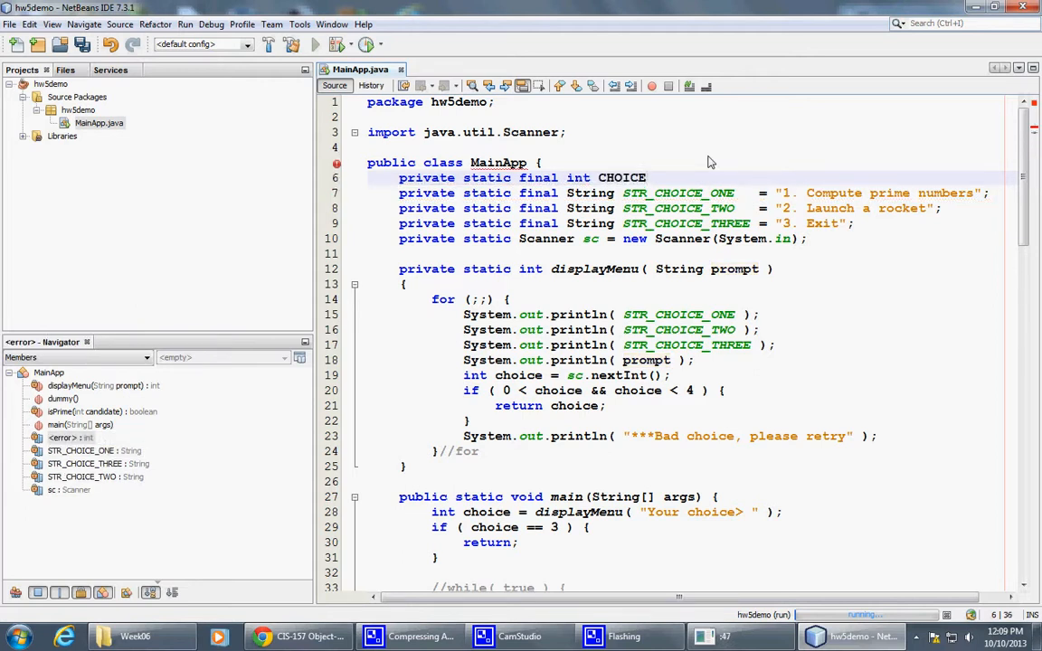
text(_ONE = 1;)
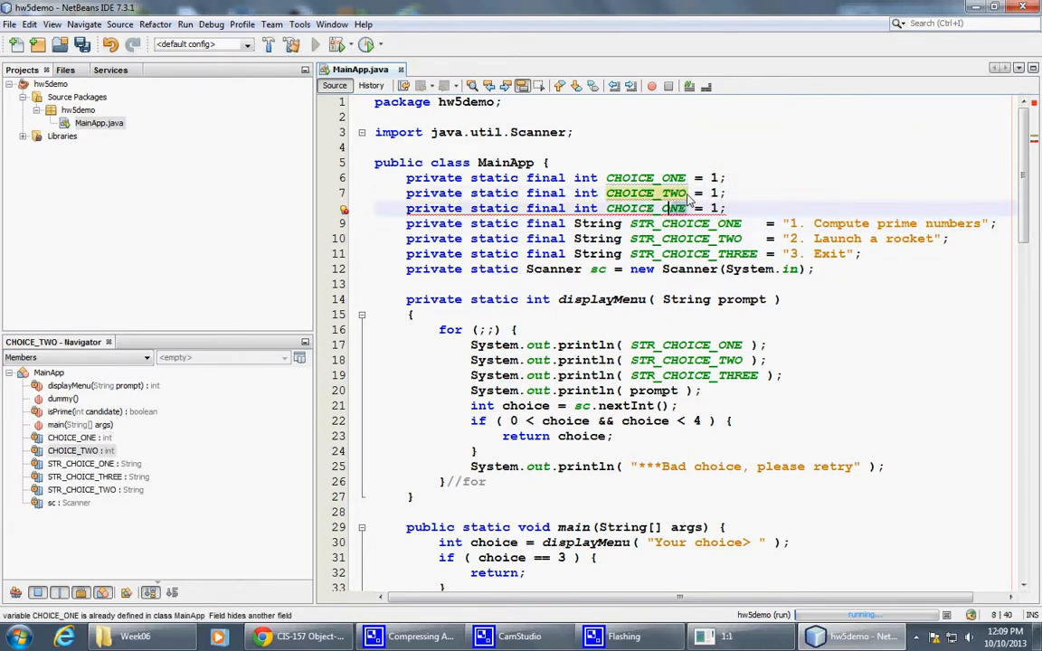
text(CHOICE_THREE)
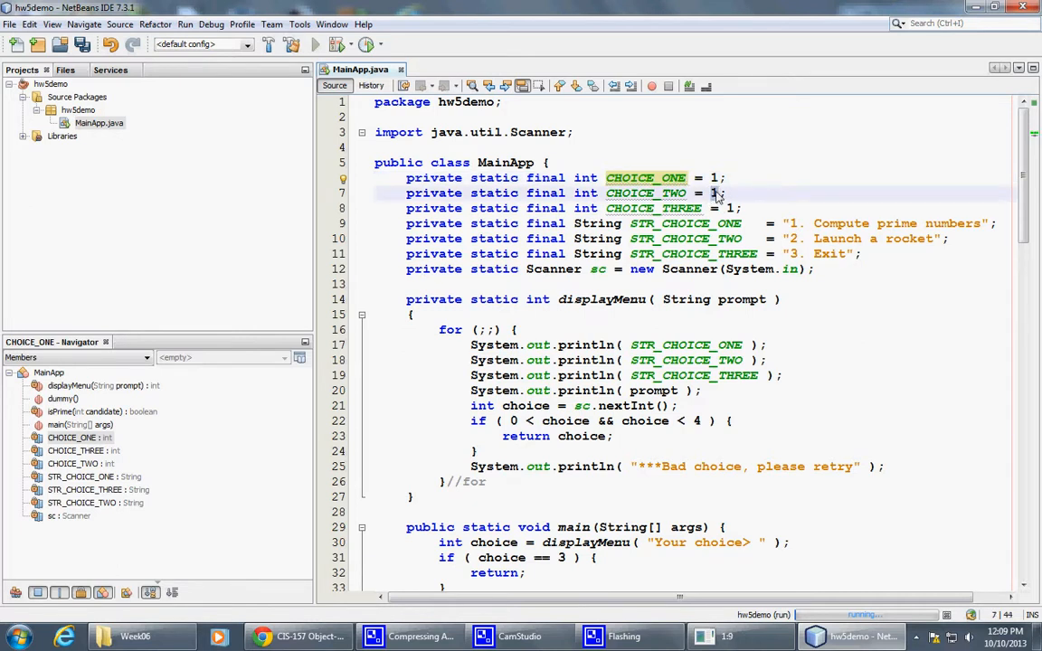
text(2)
click(693, 209)
text(3)
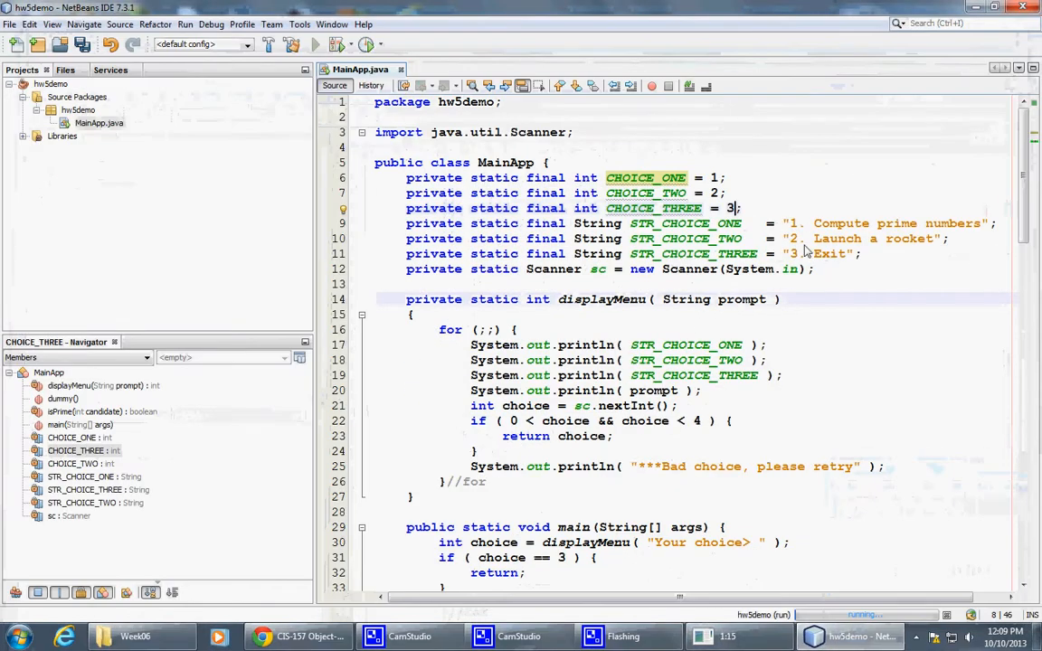
scroll(down, 3)
text(PRIM)
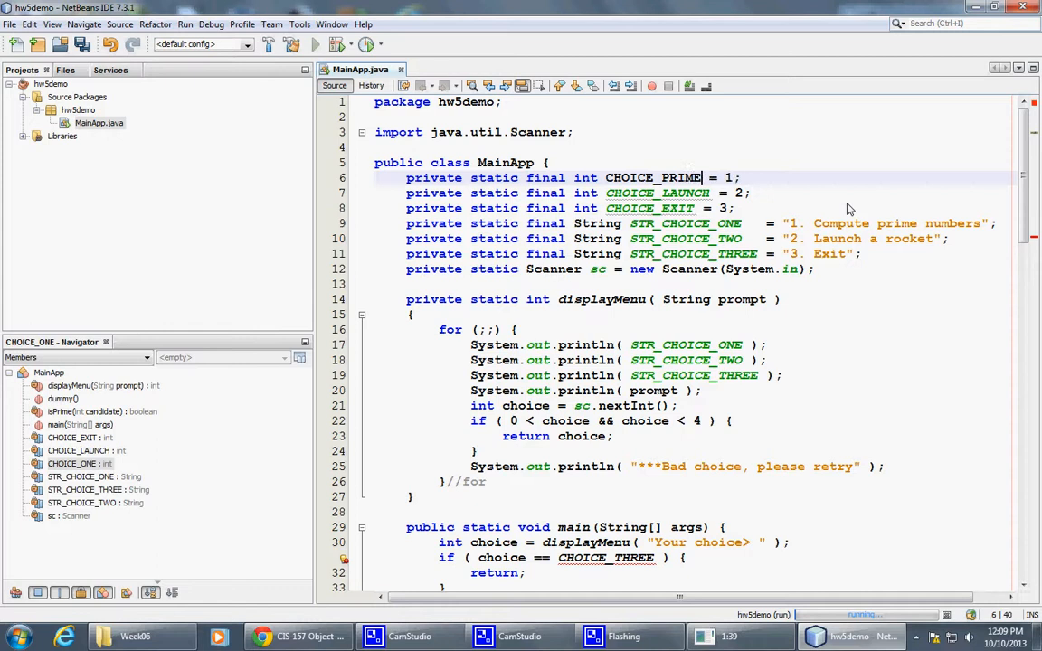
Step: Rename the constants to CHOICE_PRIMES, CHOICE_LAUNCH, CHOICE_EXIT and compare choice with CHOICE_EXIT in main
text(S)
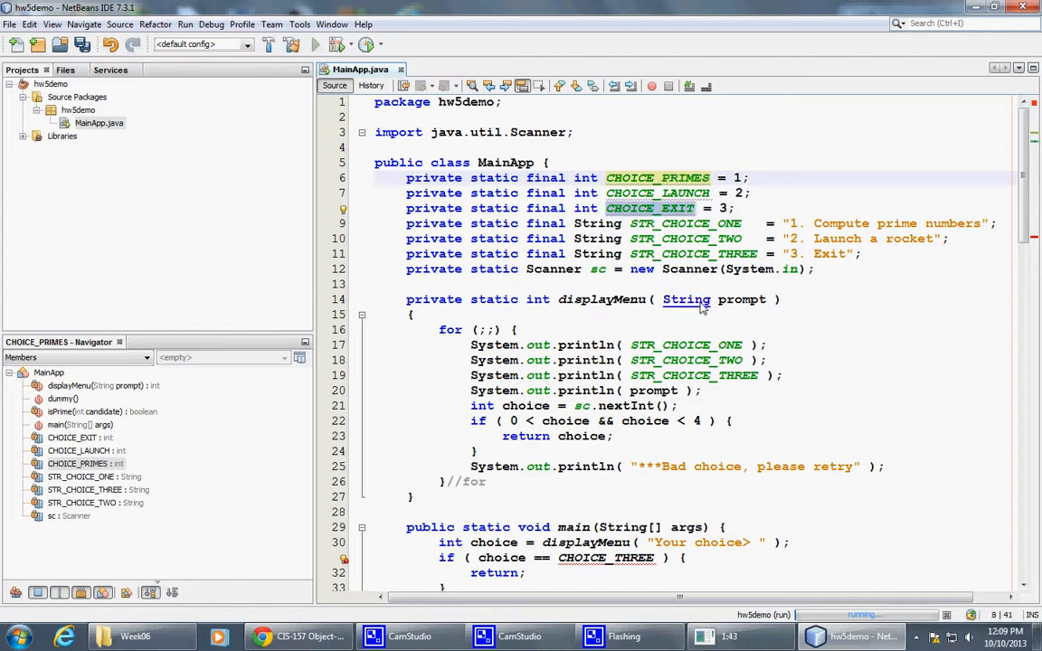
scroll(down, 3)
text(EXI)
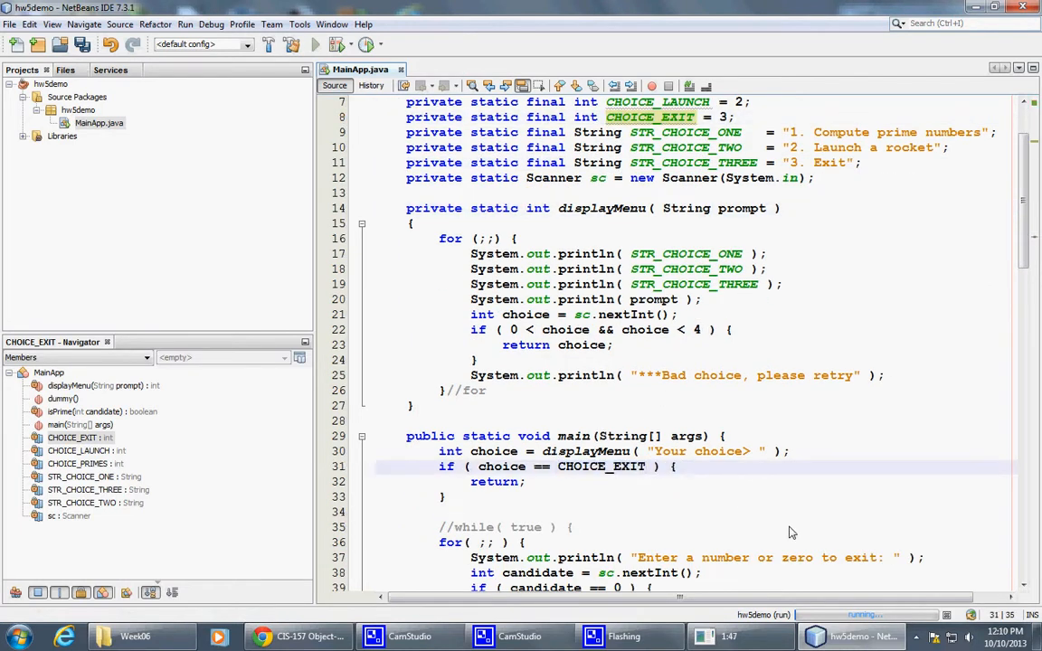
double_click(601, 467)
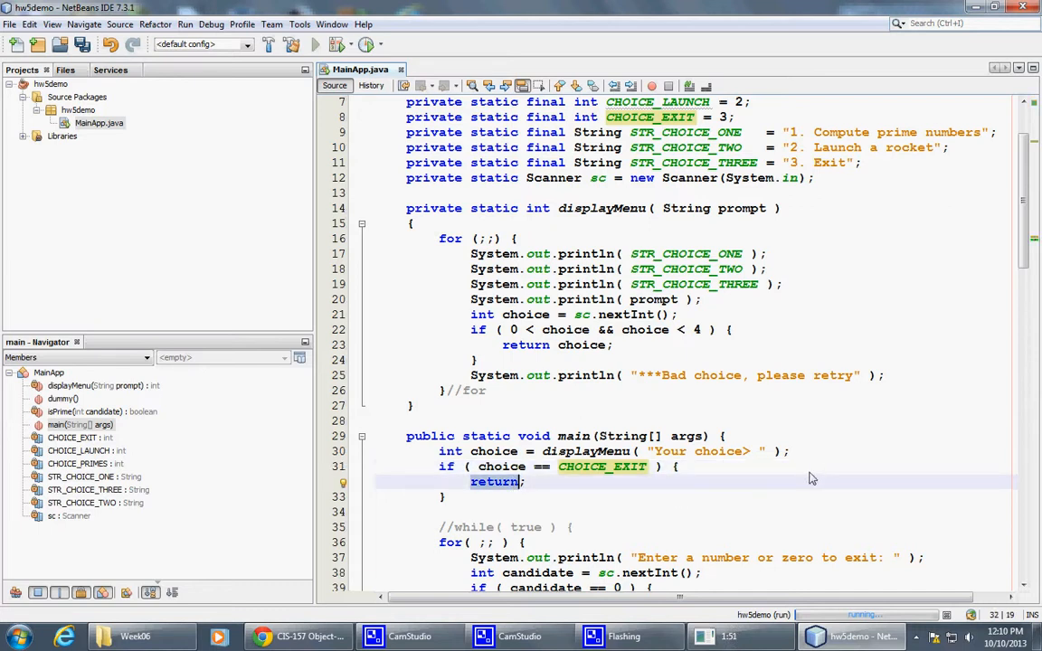
scroll(down, 3)
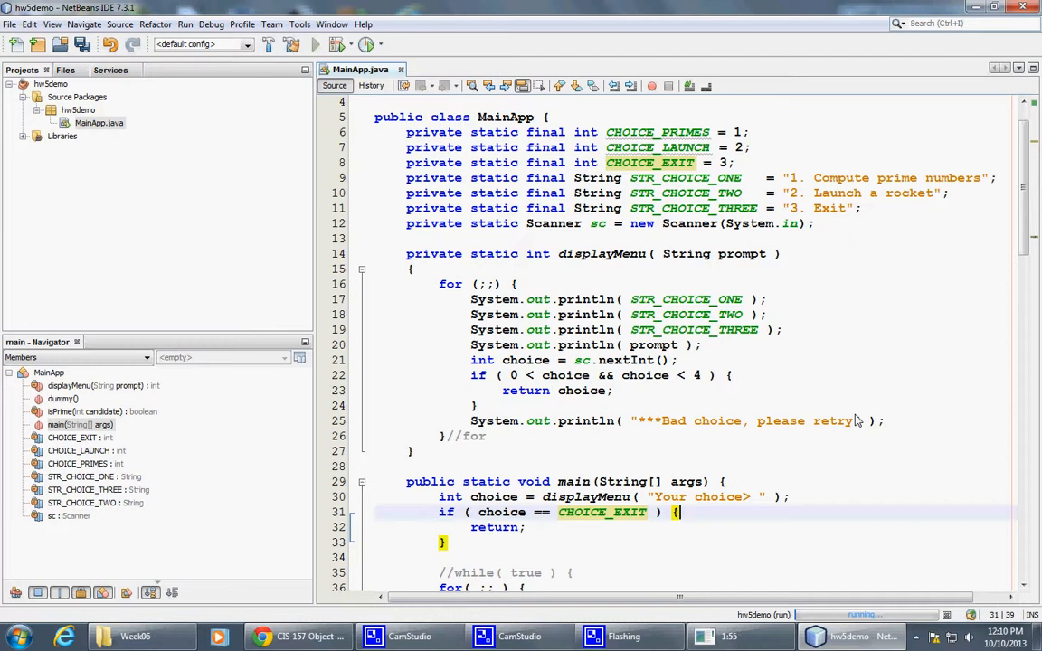
mouse_move(872, 418)
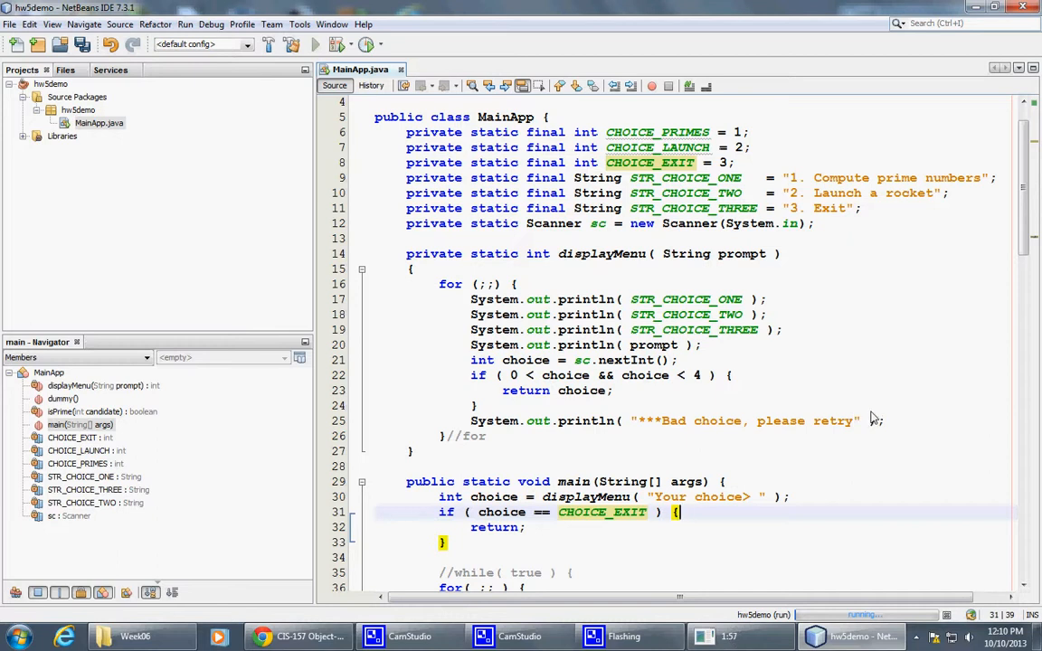
mouse_move(894, 423)
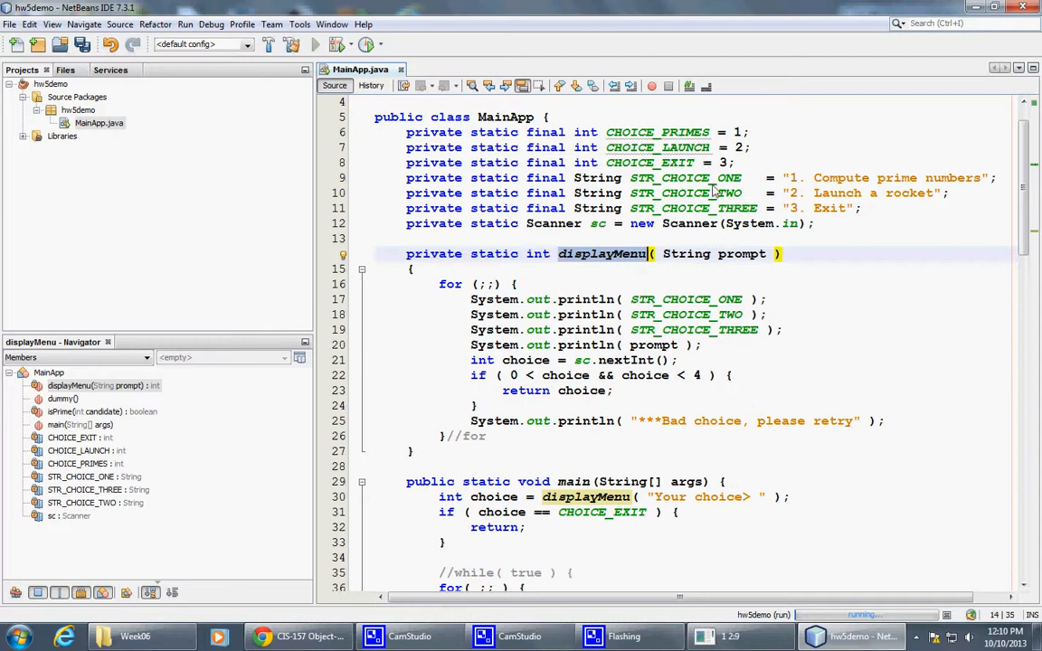
mouse_move(586, 177)
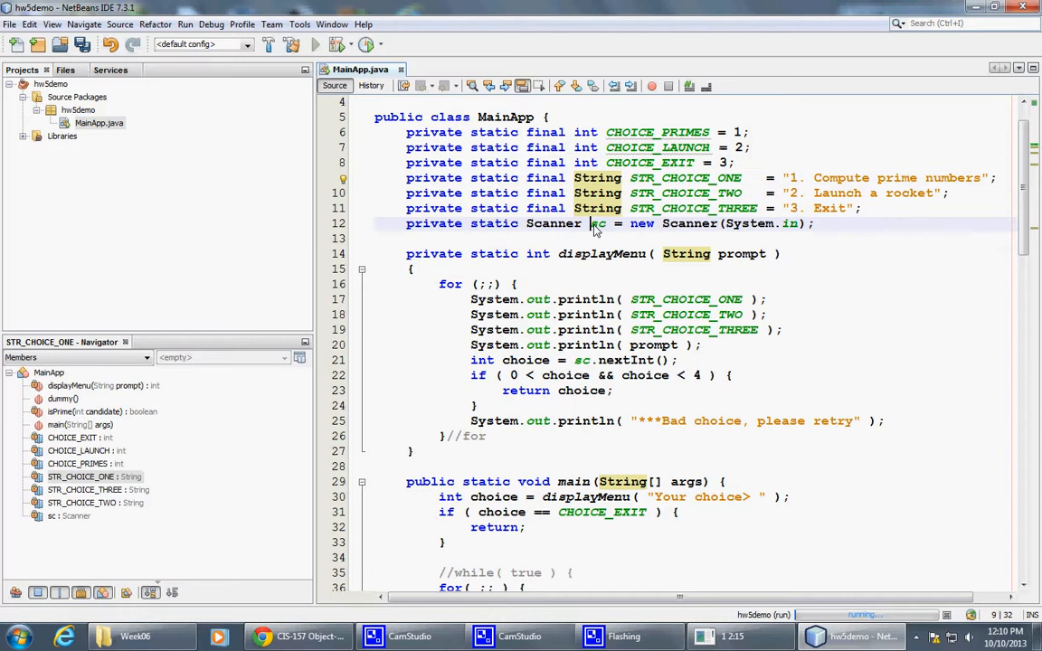
double_click(597, 225)
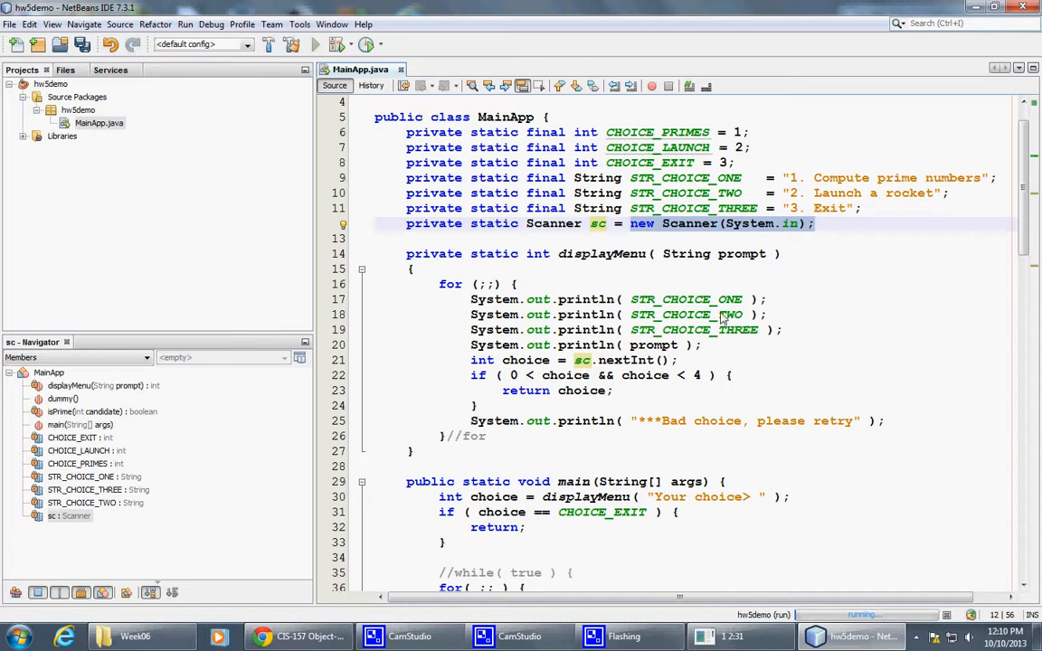
mouse_move(717, 313)
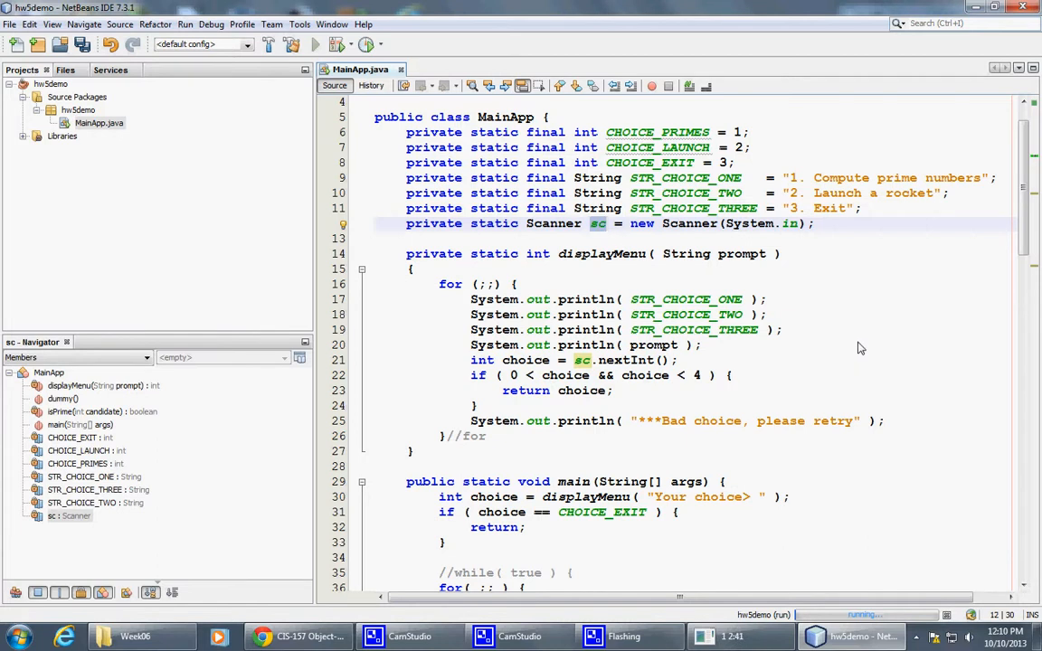
scroll(down, 3)
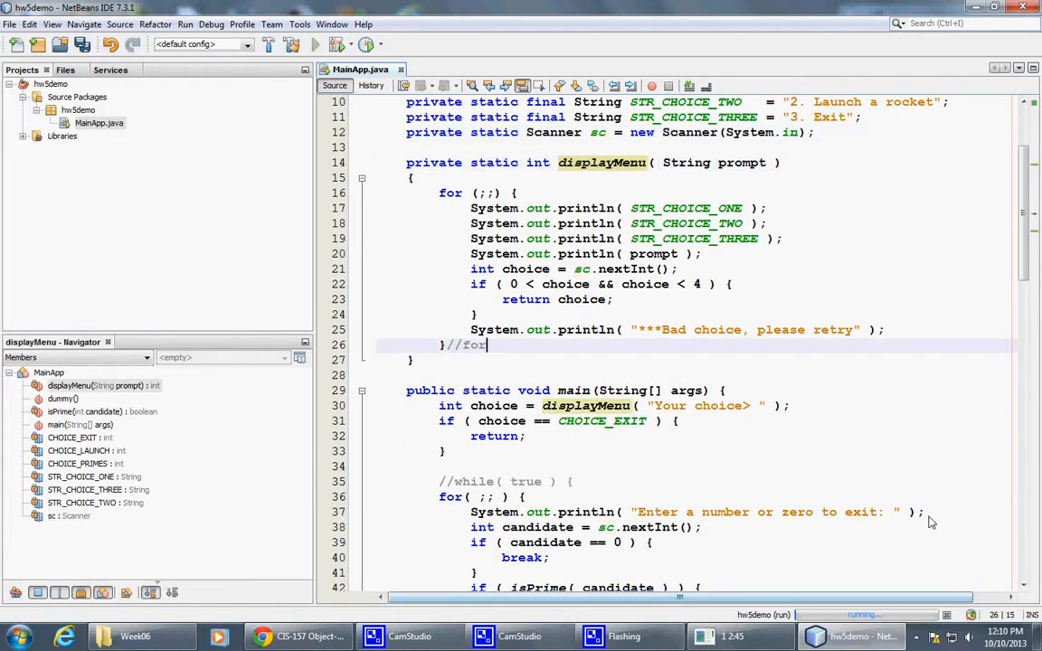
Step: Rerun MainApp, confirming the cancel of the earlier run, and enter 3 at the menu to exit with a successful build
click(948, 615)
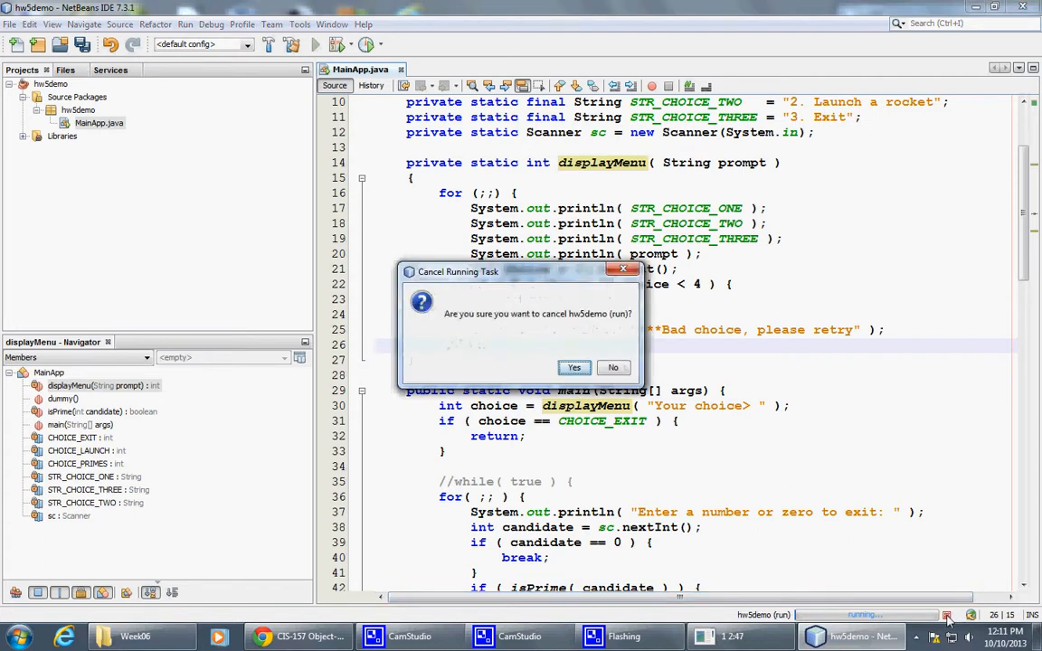
click(574, 368)
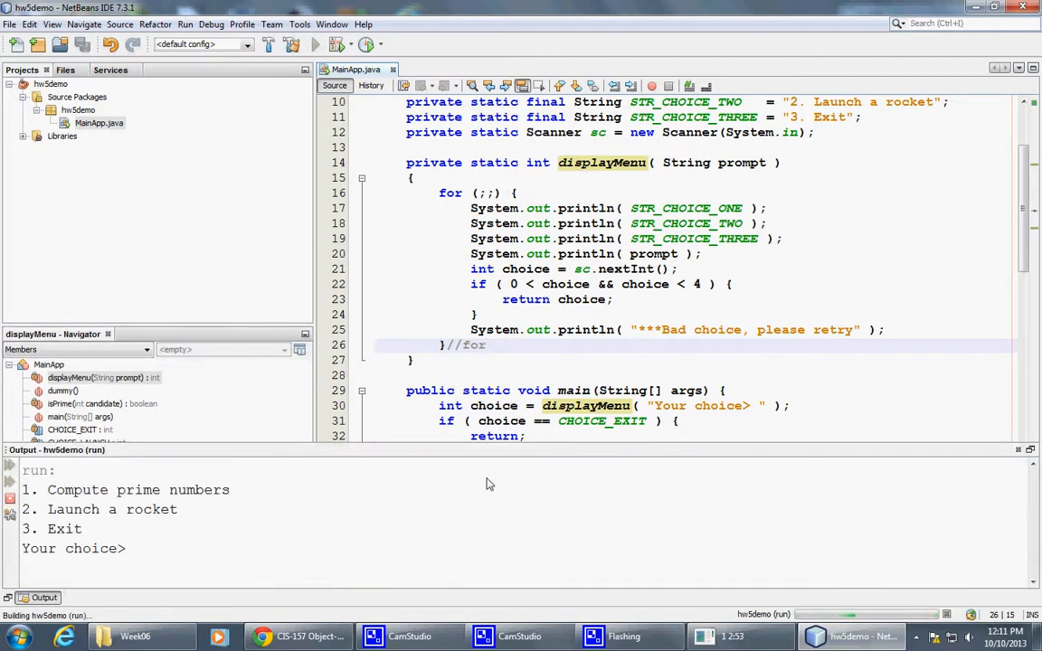
mouse_move(148, 478)
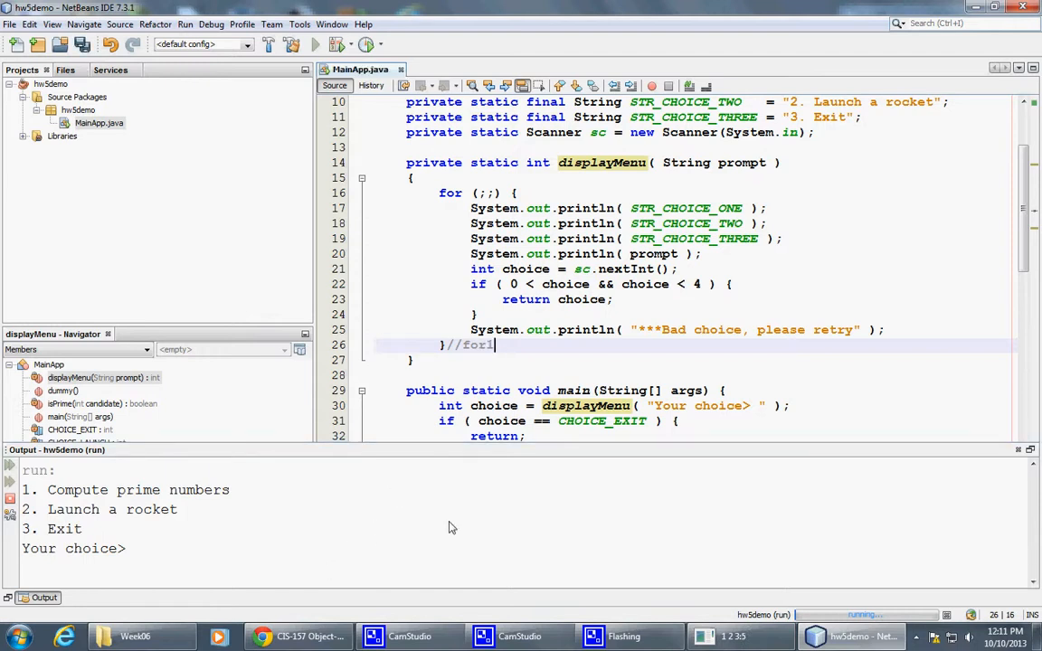
key(BackSpace)
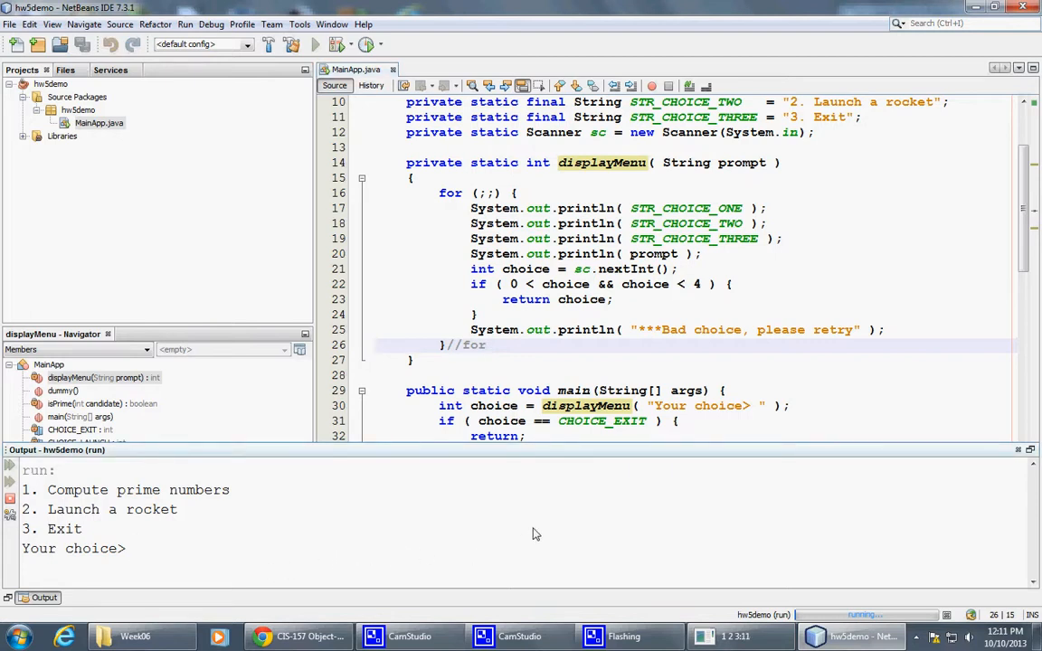
text(3)
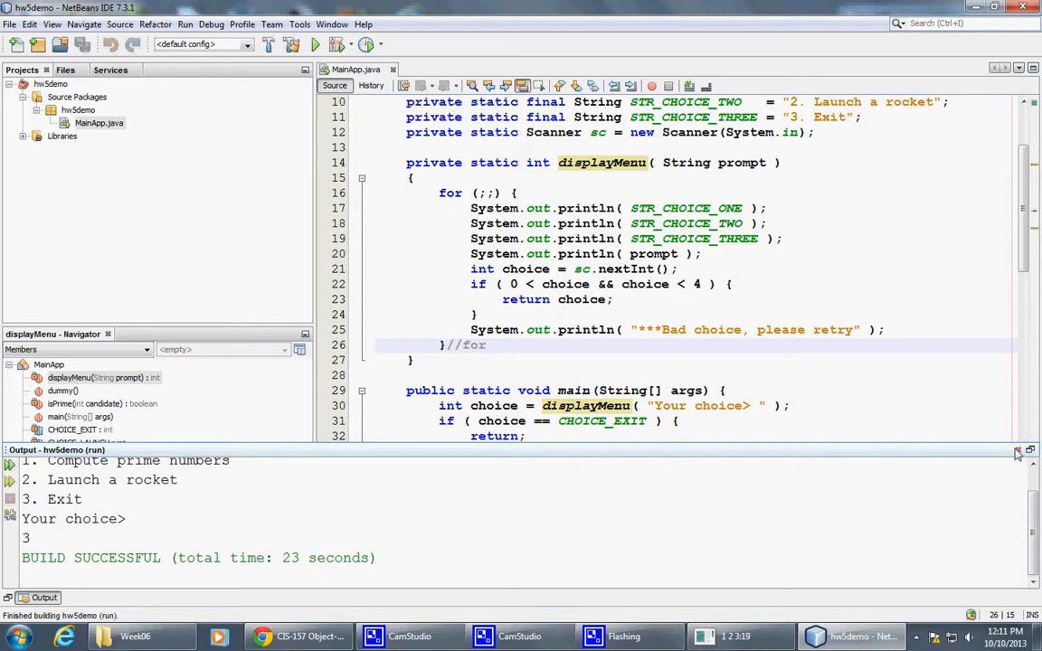
mouse_move(1017, 452)
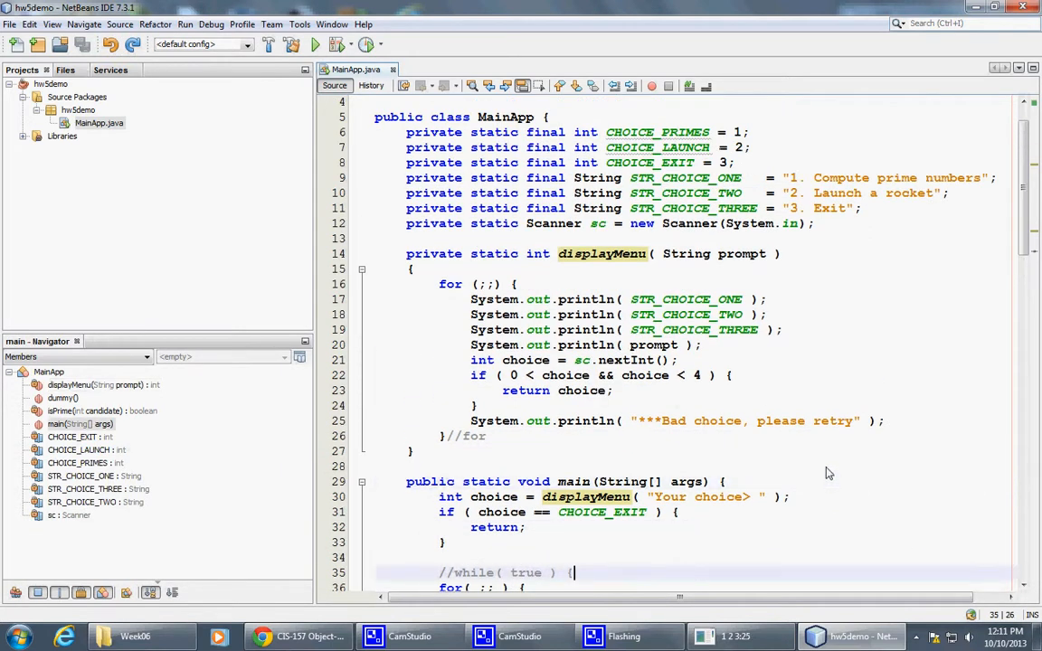
mouse_move(662, 190)
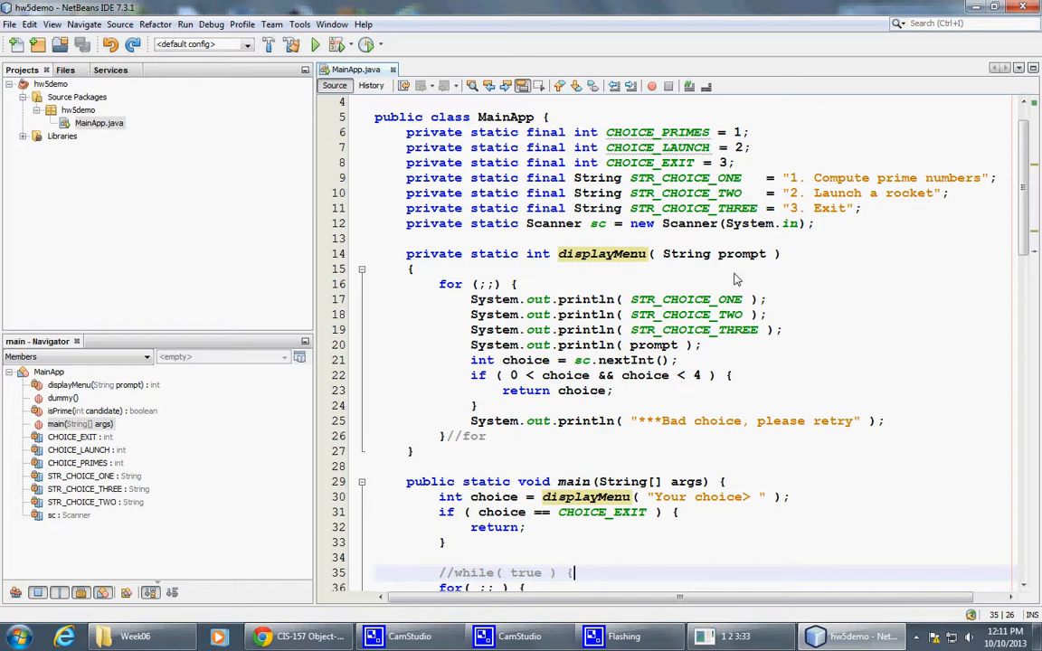
mouse_move(807, 249)
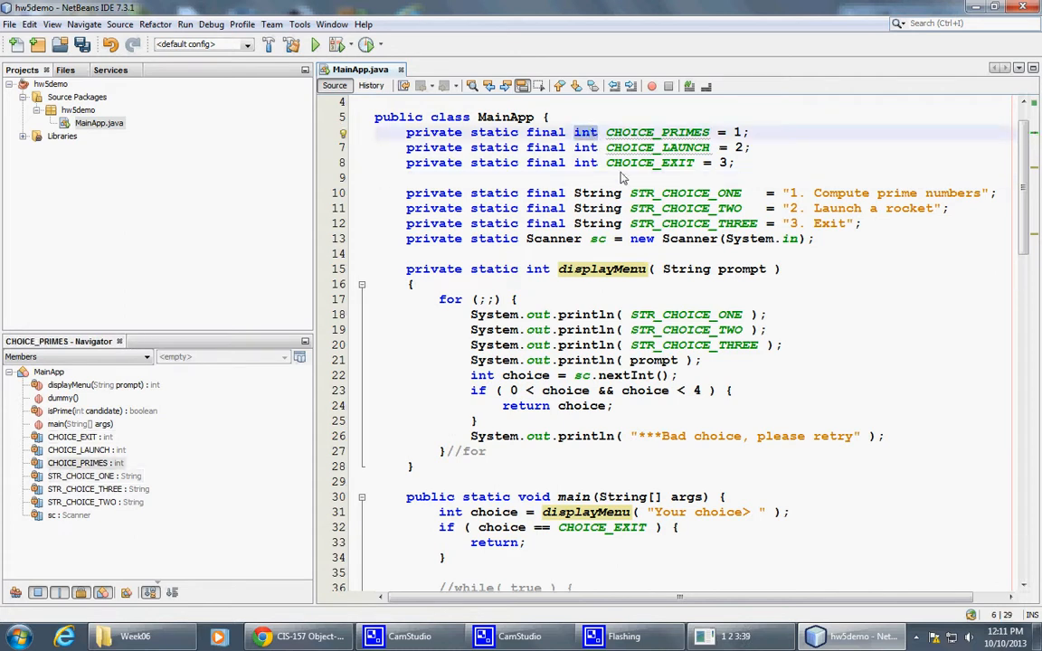
mouse_move(691, 161)
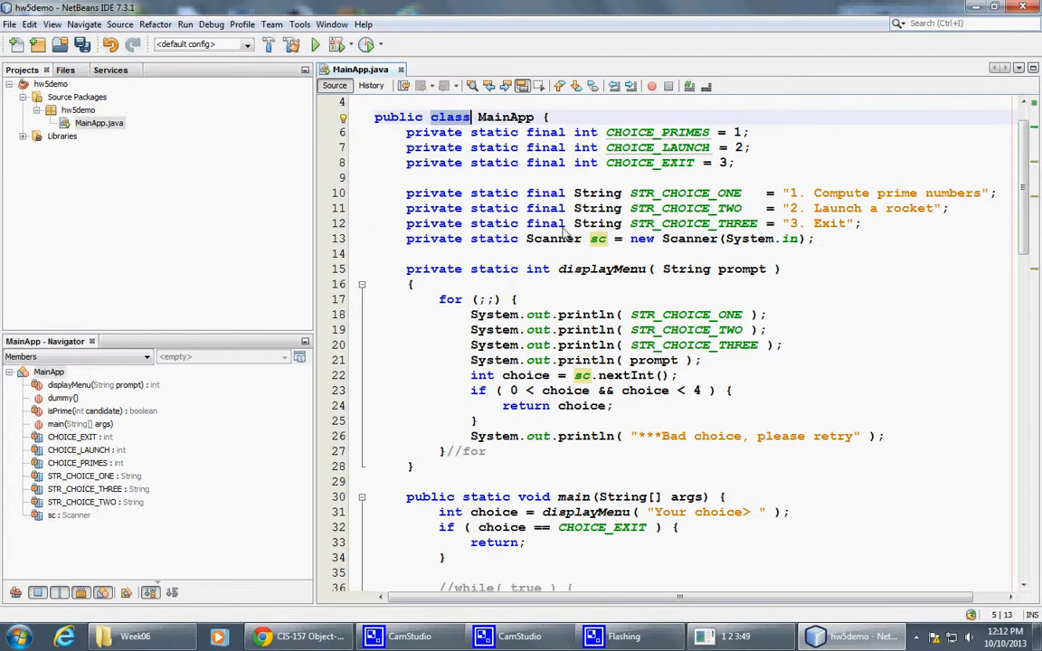
mouse_move(592, 322)
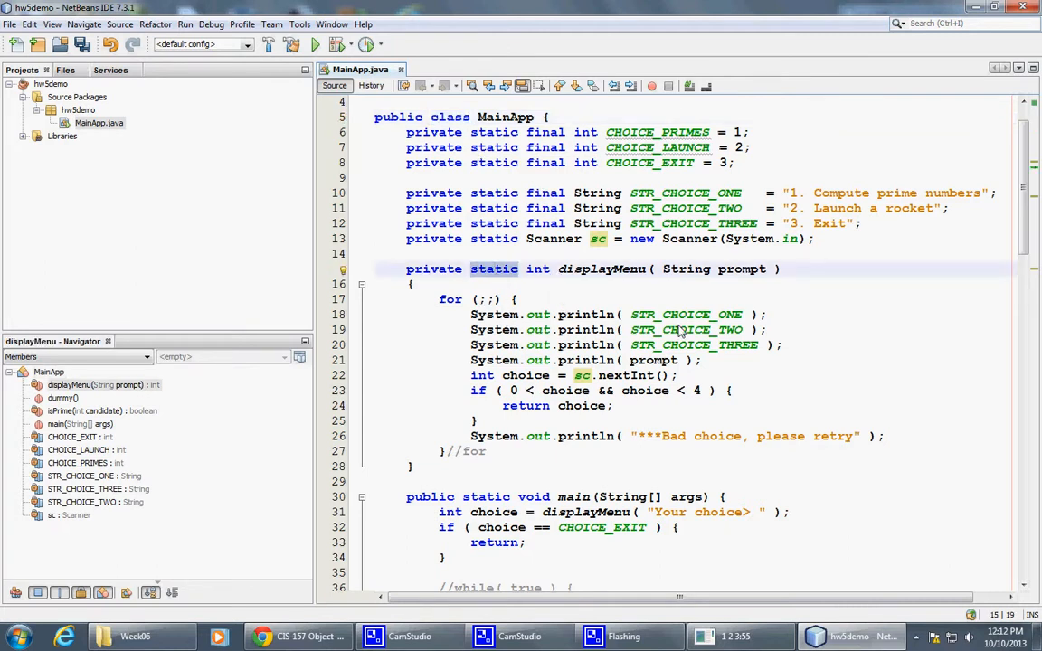
Step: Review the constants, scanner and displayMenu declaration in MainApp without changing code
click(546, 132)
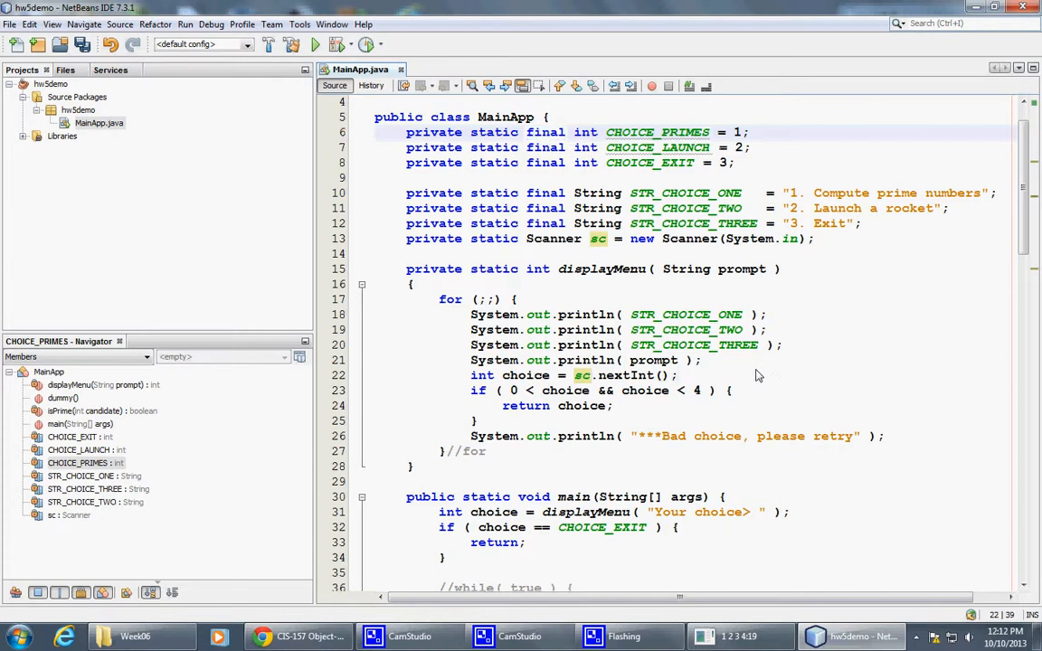
Step: Insert a blank line in main() after the displayMenu call that reads choice
scroll(down, 3)
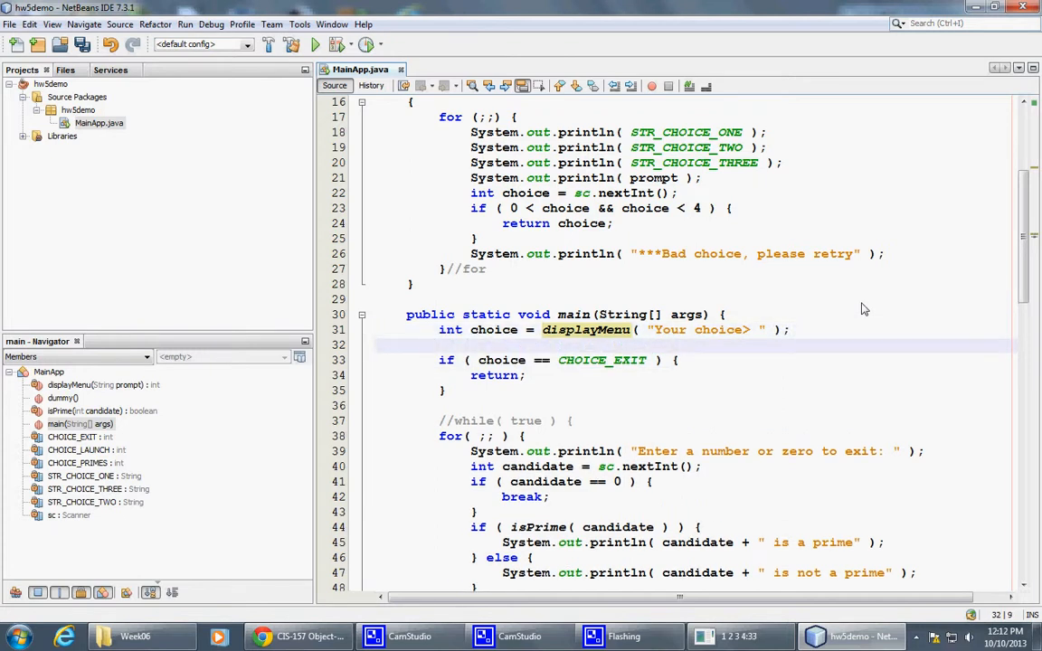
Step: Write 'switch ( choice ) {' on the blank line, cancelling the save prompt, with the editor closing the brace
click(444, 344)
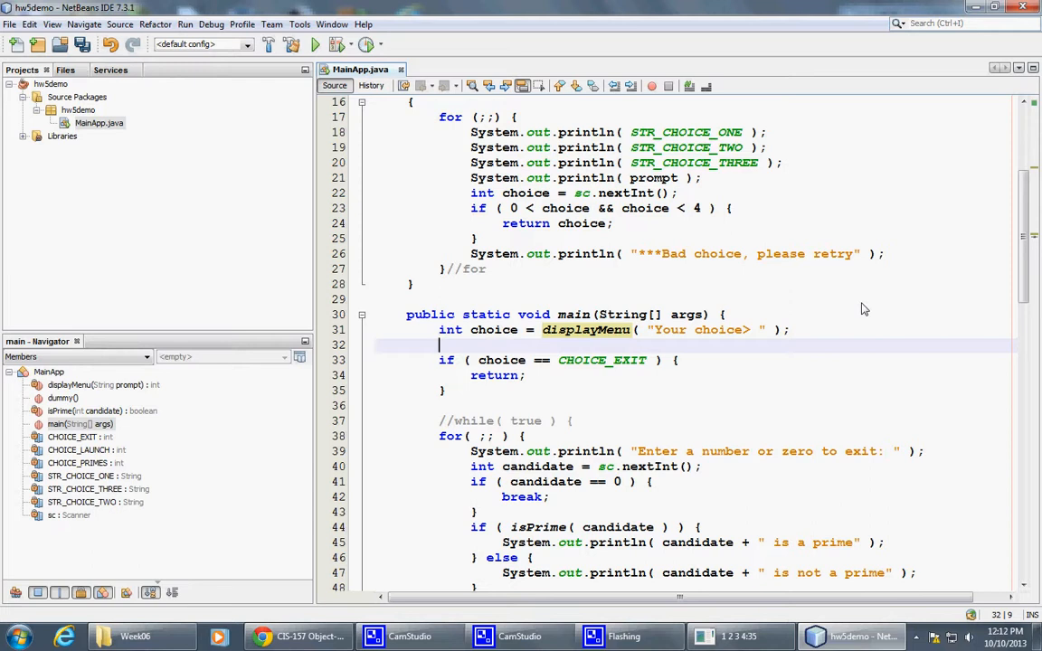
text(s)
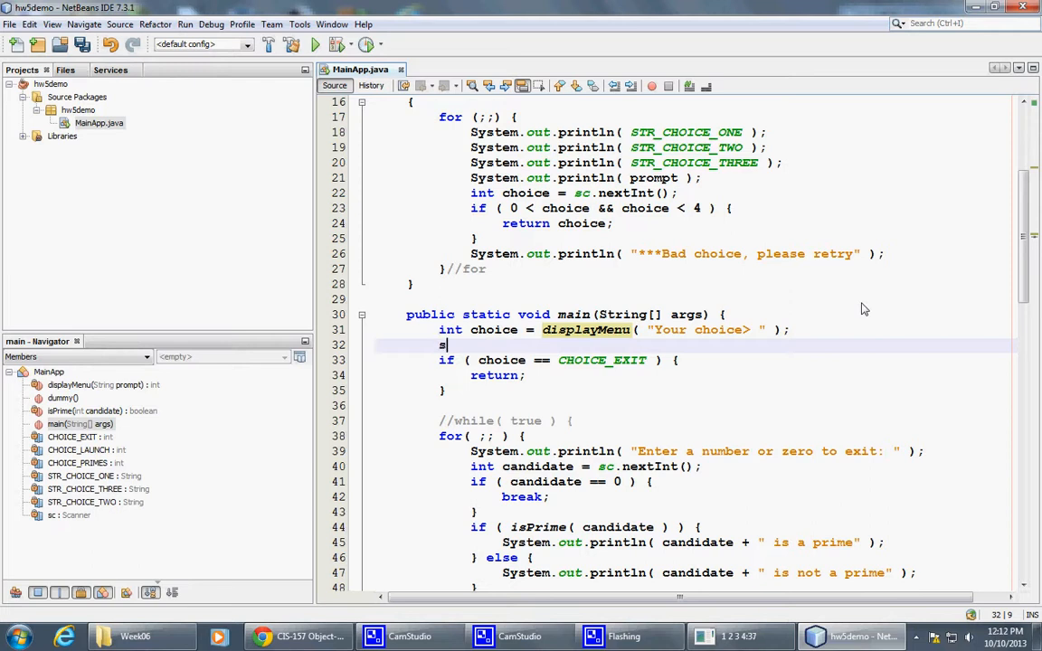
text(witch)
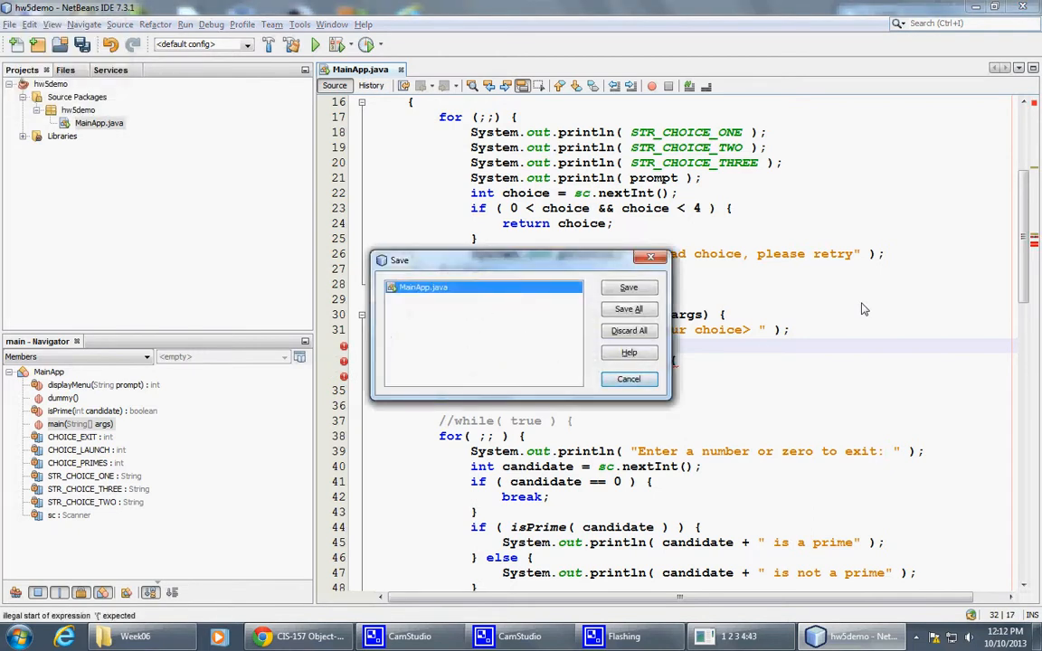
click(628, 286)
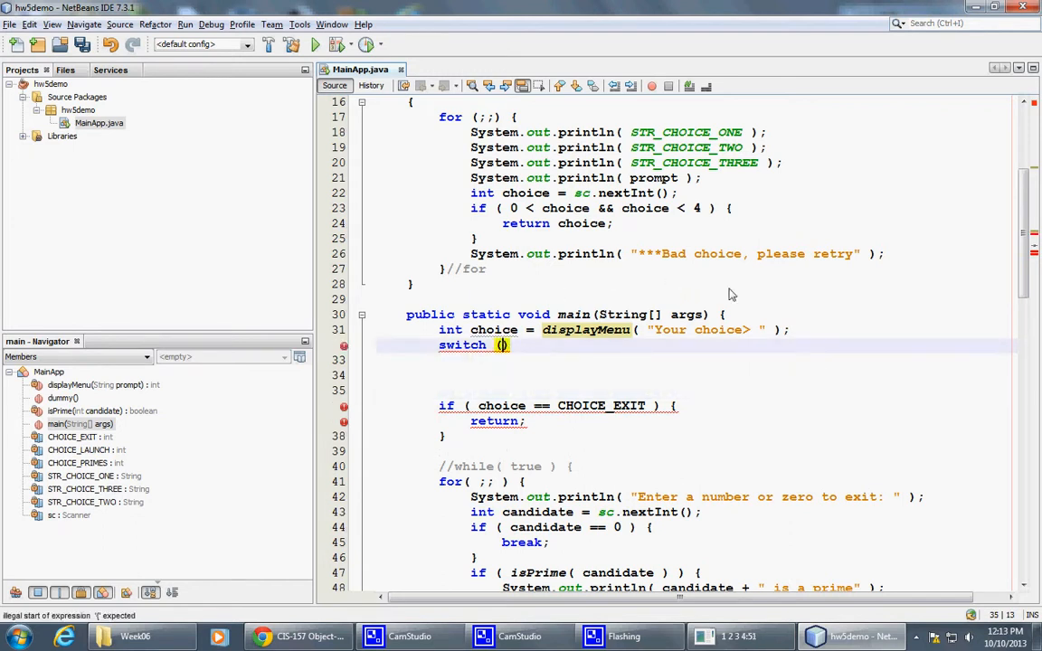
text(choi)
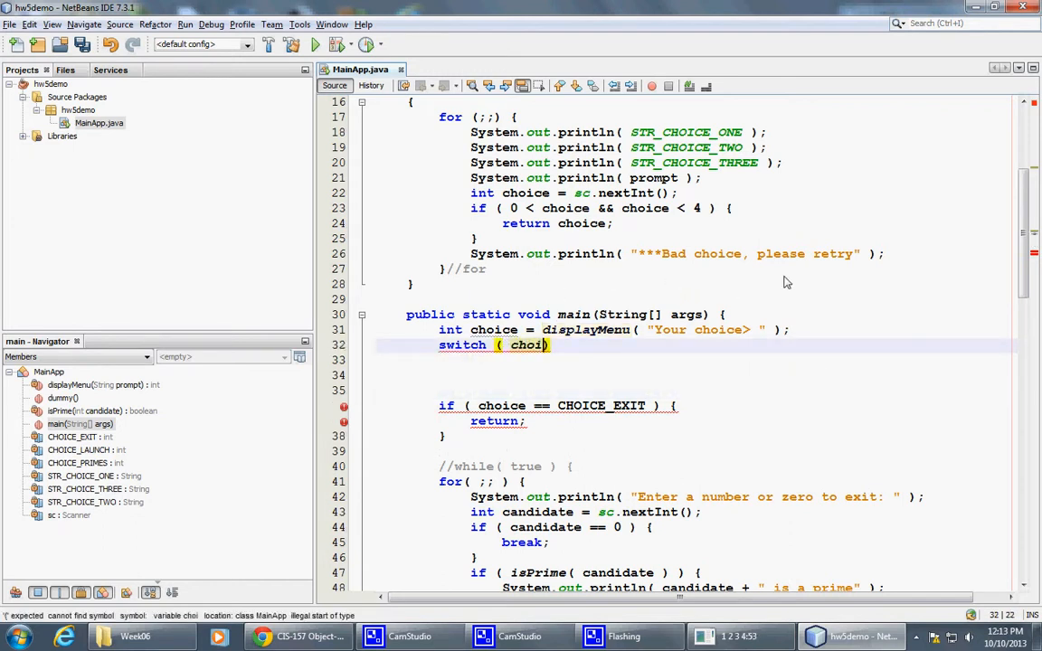
text(ce)
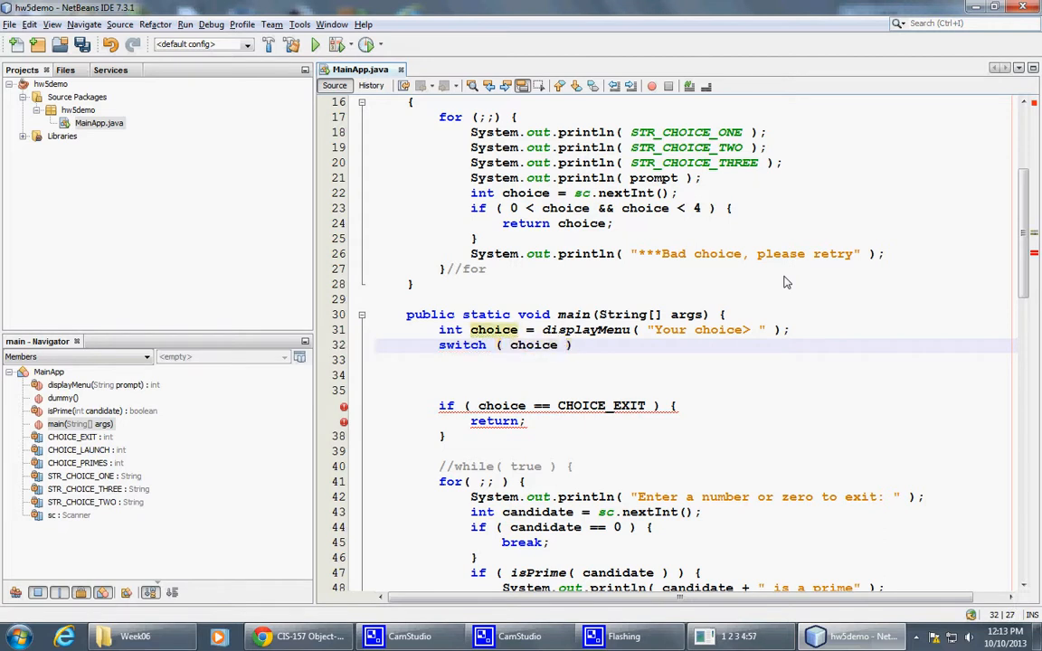
text({)
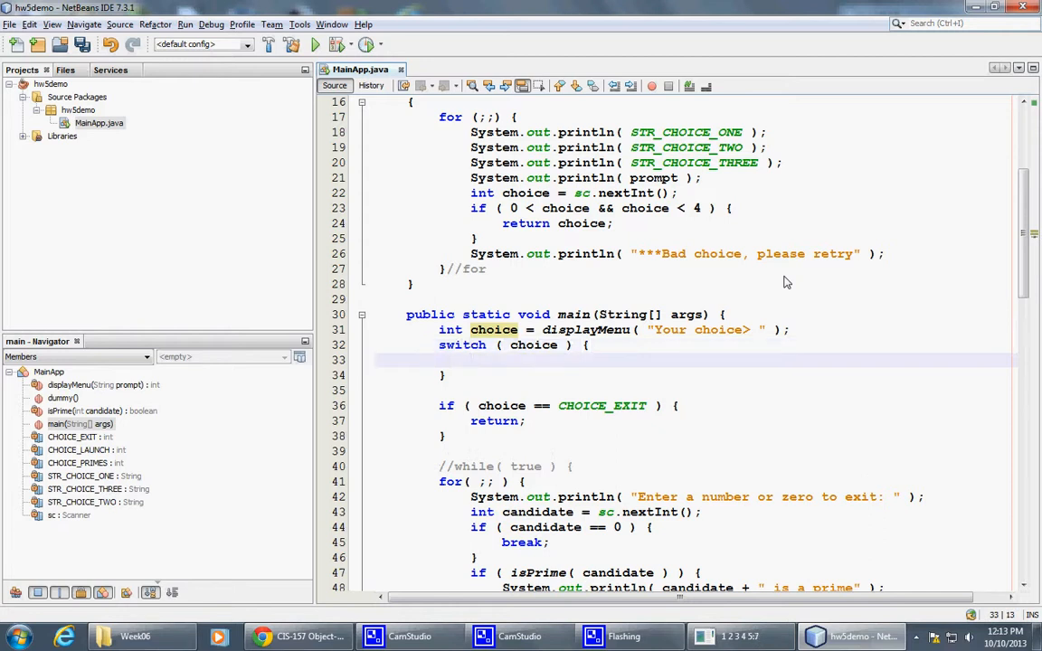
Step: Add 'case 1:', 'case 2:' and 'default:' labels inside the switch
text(case 1:)
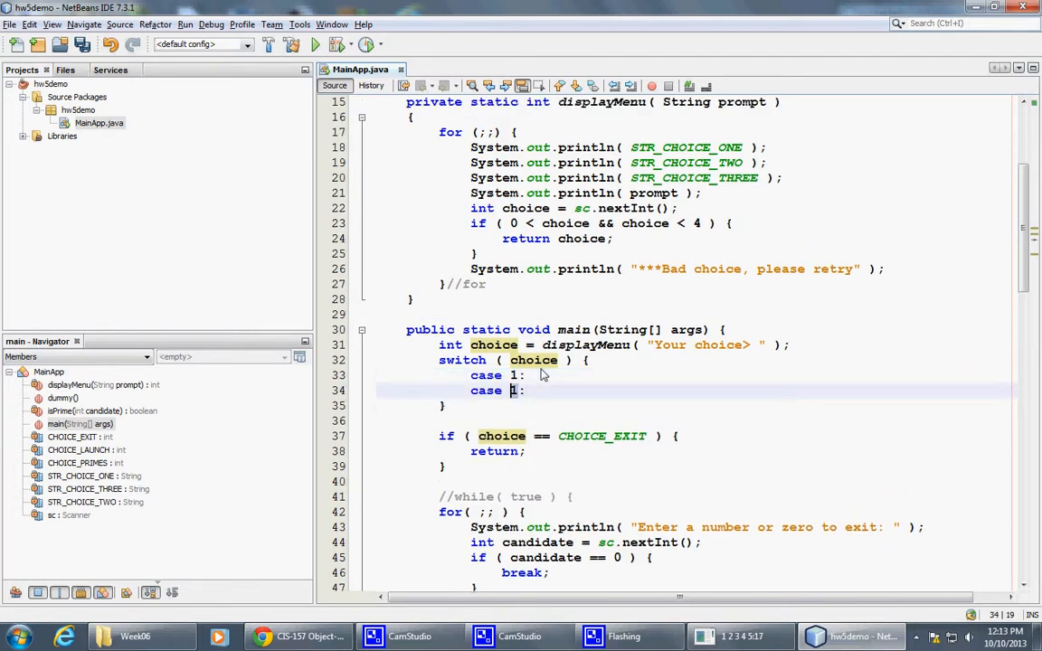
text(2)
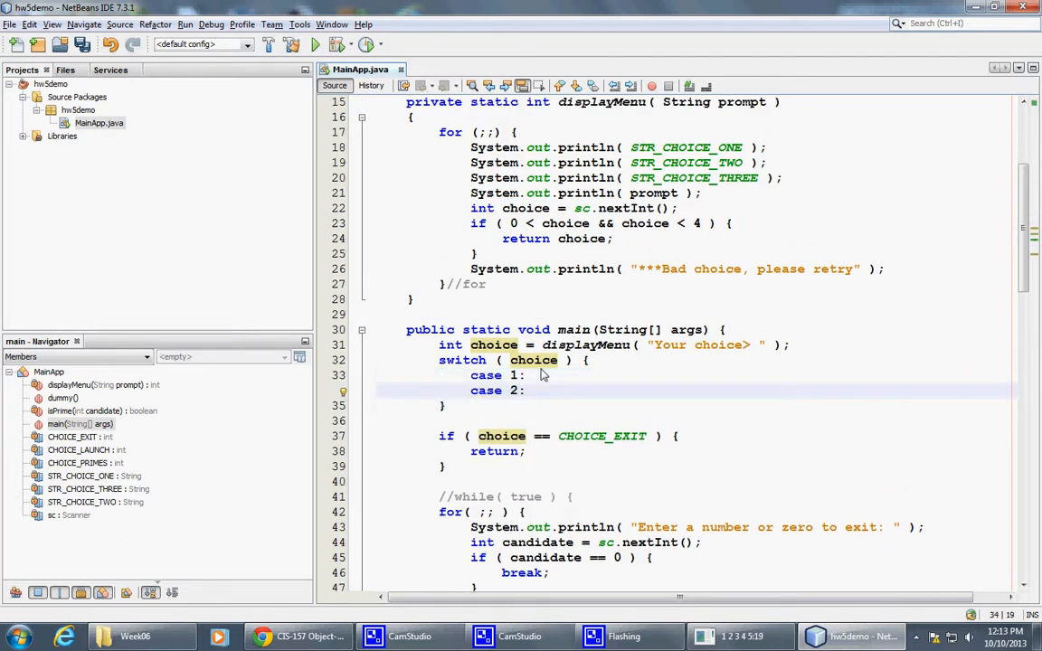
text(de)
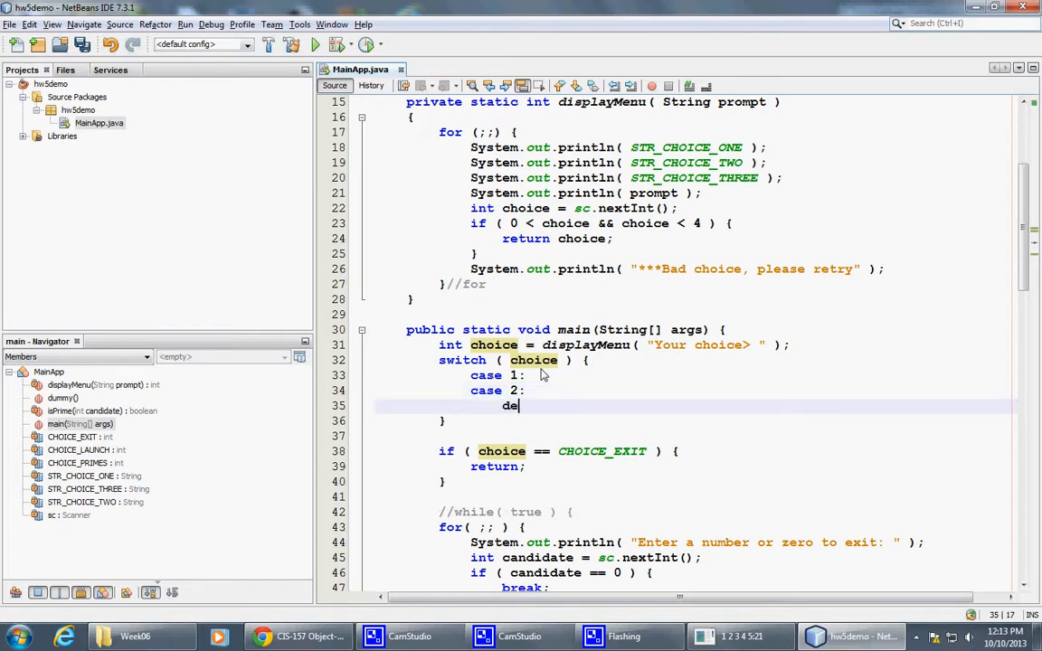
text(fault:)
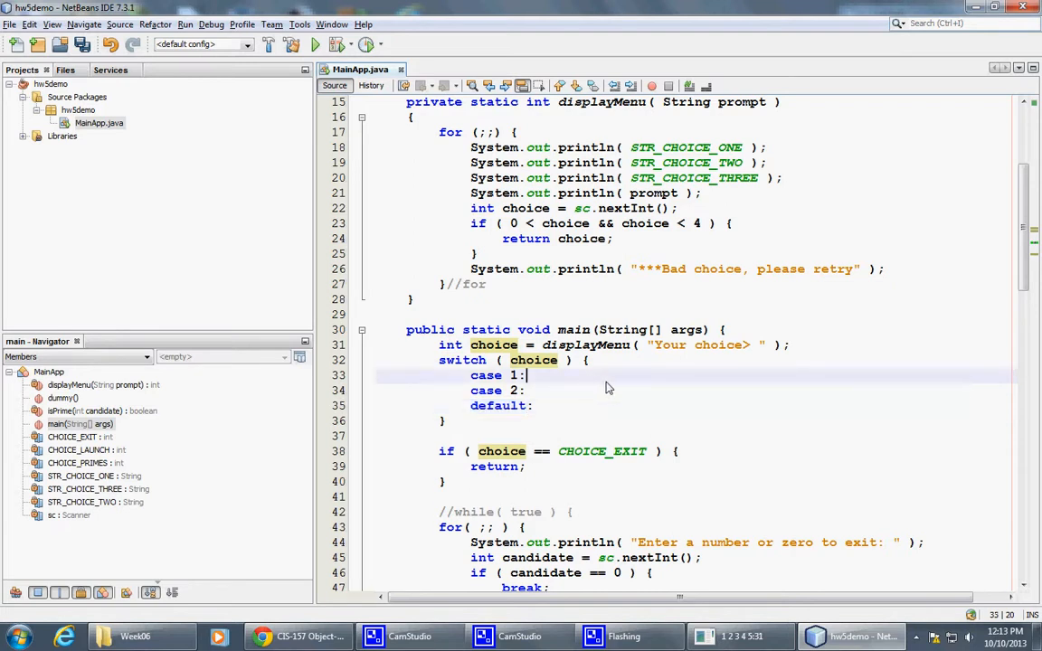
Step: Add 'case 3: return;' after case 2 and a '// computing' comment under case 1
double_click(487, 374)
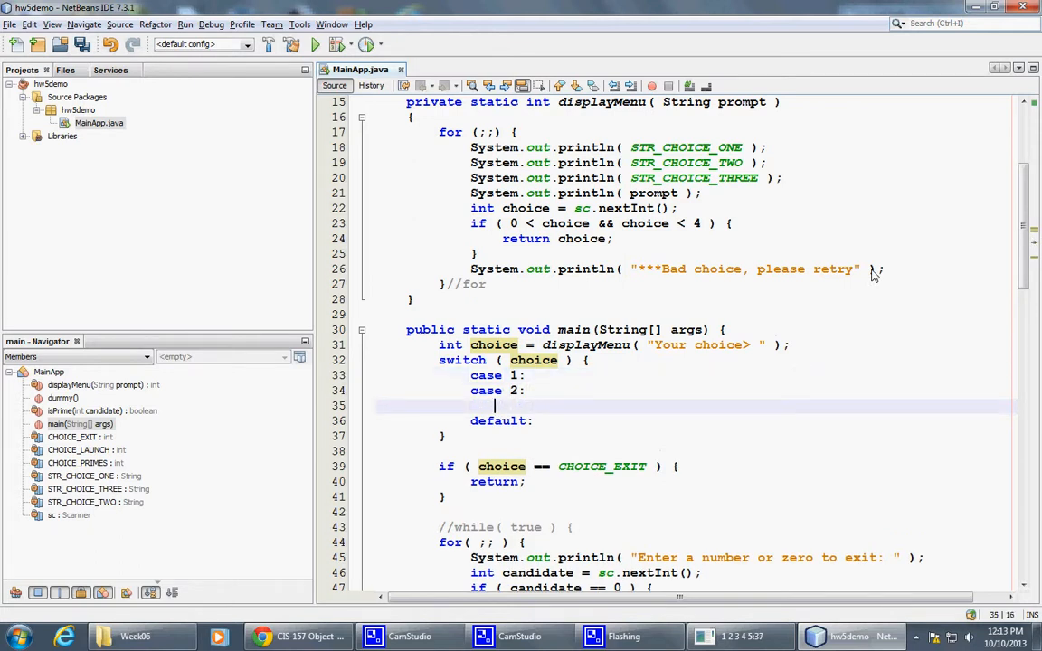
text(case)
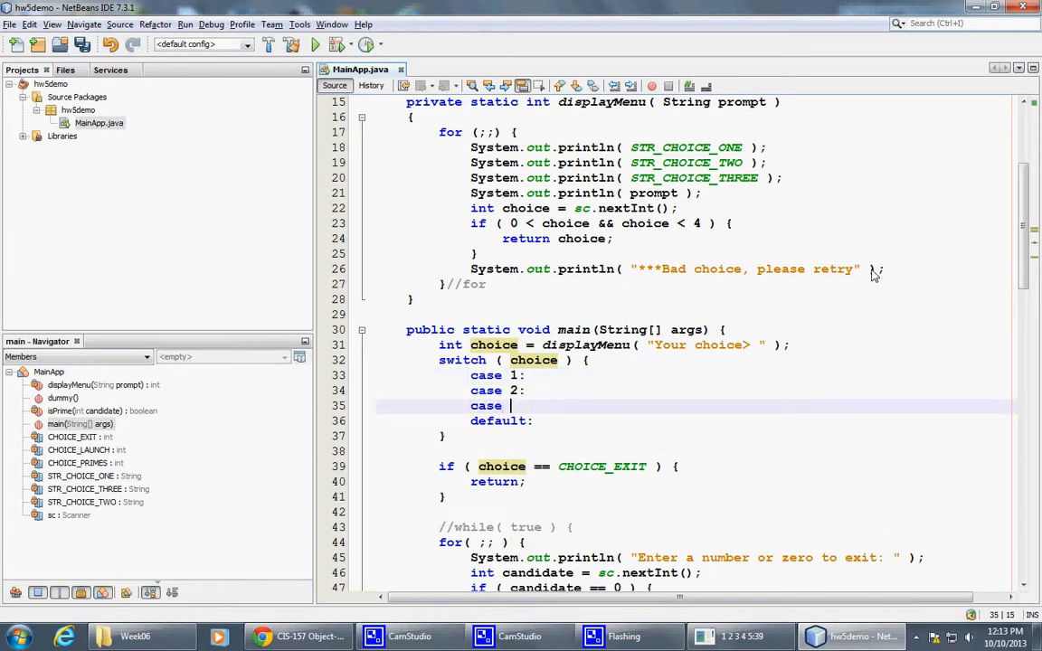
text(3:)
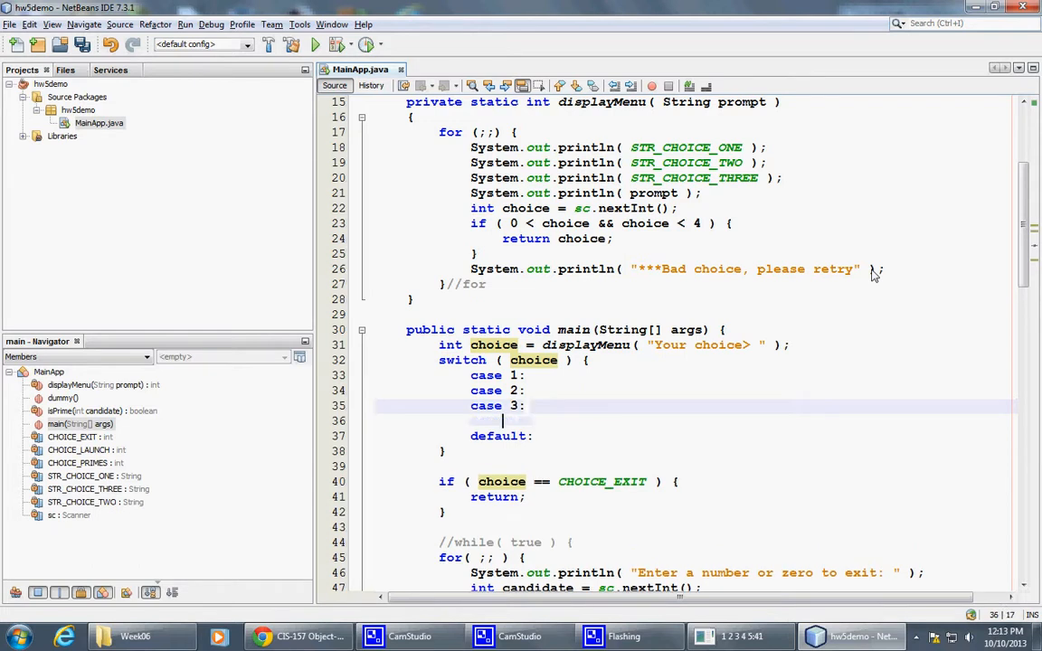
text(return)
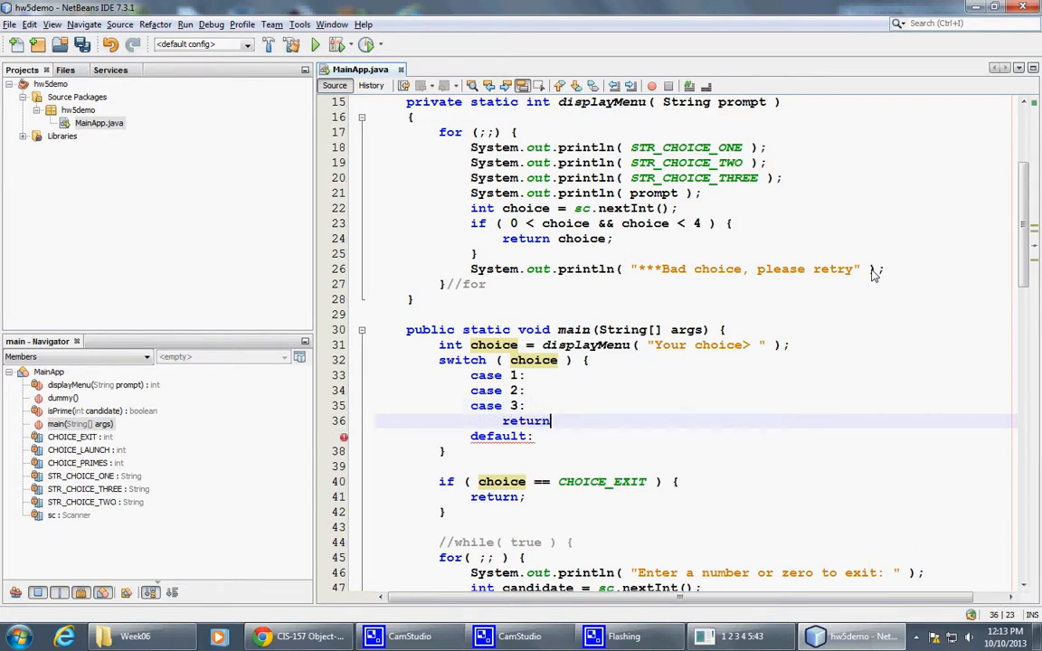
text(;)
text(//)
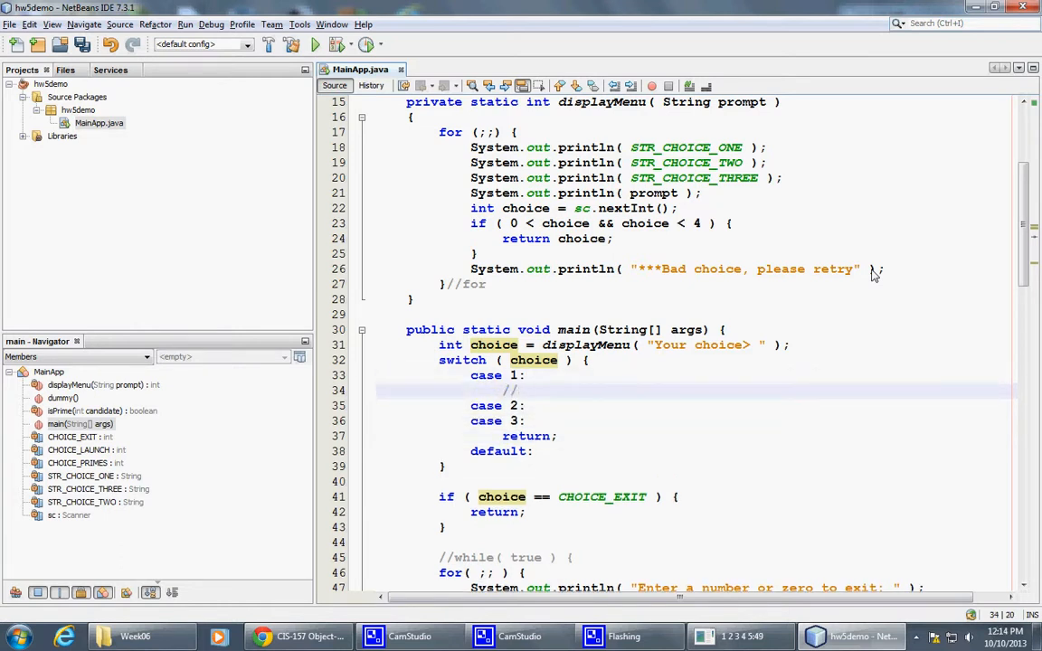
text(computi)
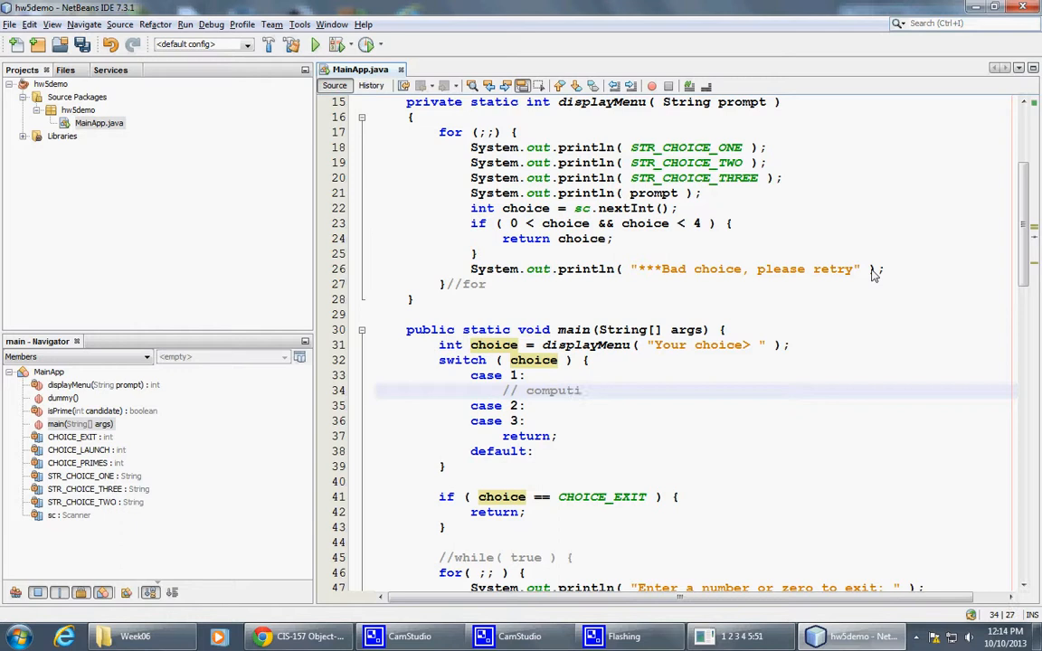
text(ng)
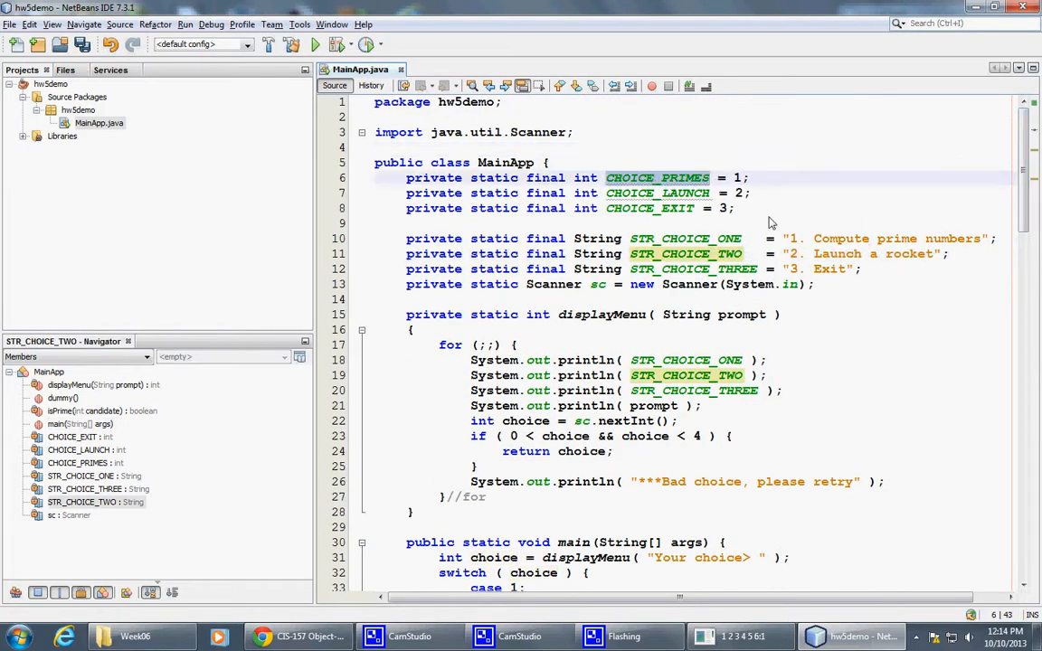
Step: Relabel the cases CHOICE_PRIMES, CHOICE_LAUNCH, CHOICE_EXIT and add break; after primes, launch and default
scroll(down, 3)
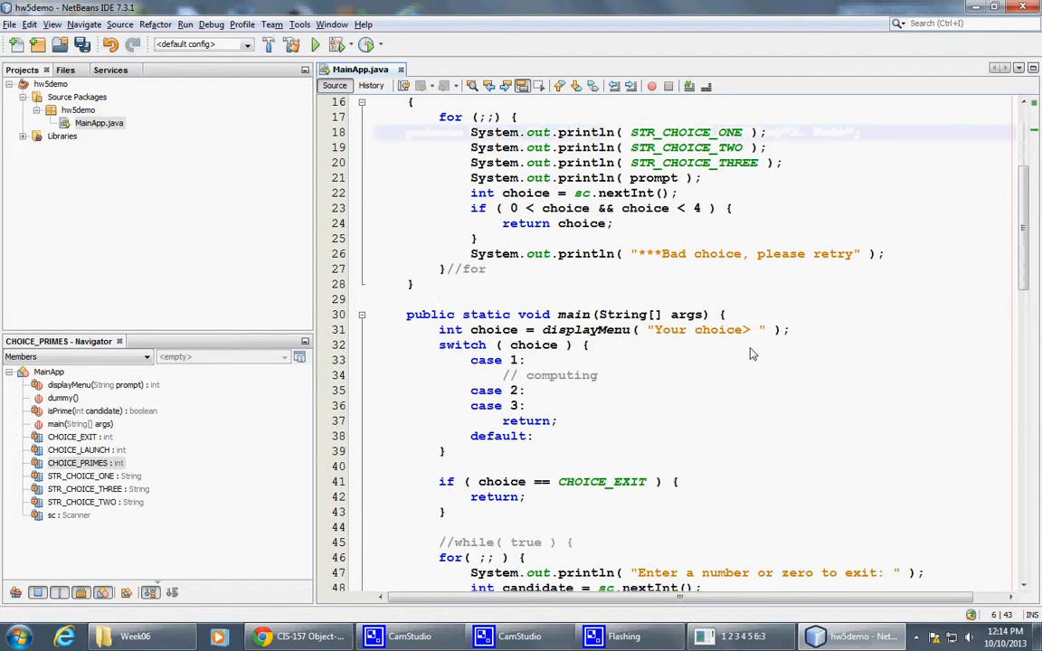
click(518, 360)
text(CHOICE_PRIMES)
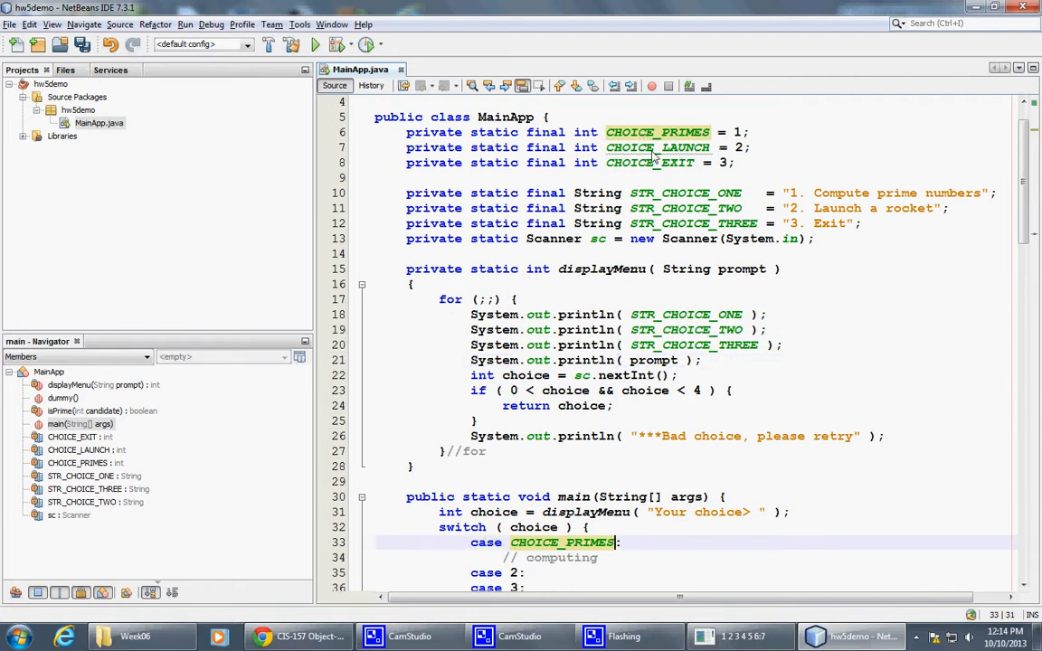
scroll(down, 3)
text(return;)
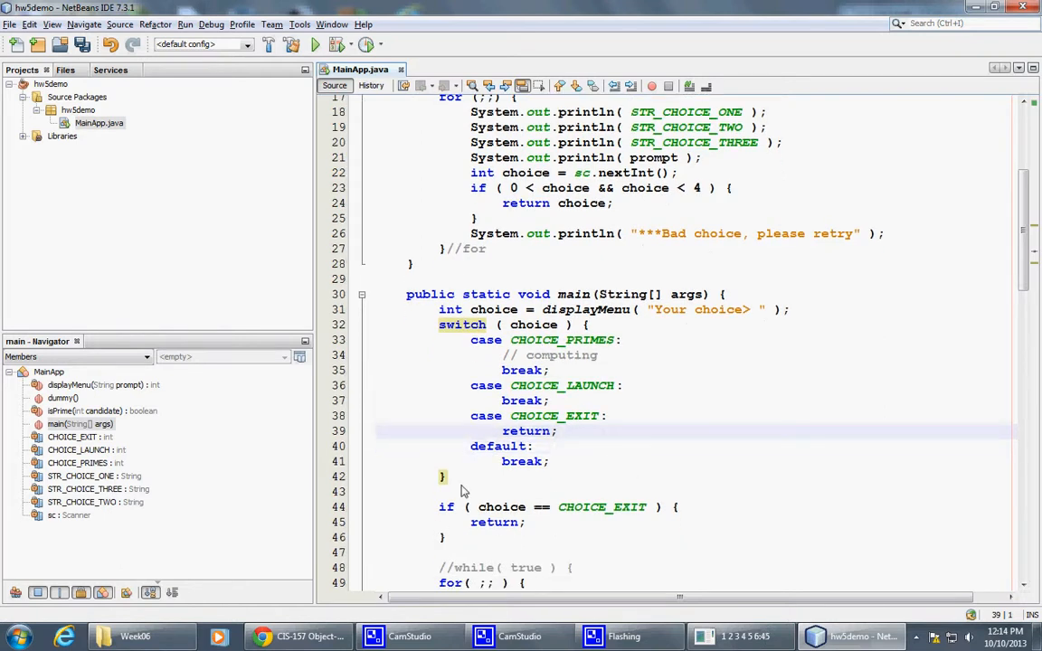
Step: Add a '//switch' comment after the switch's closing brace
text(//s)
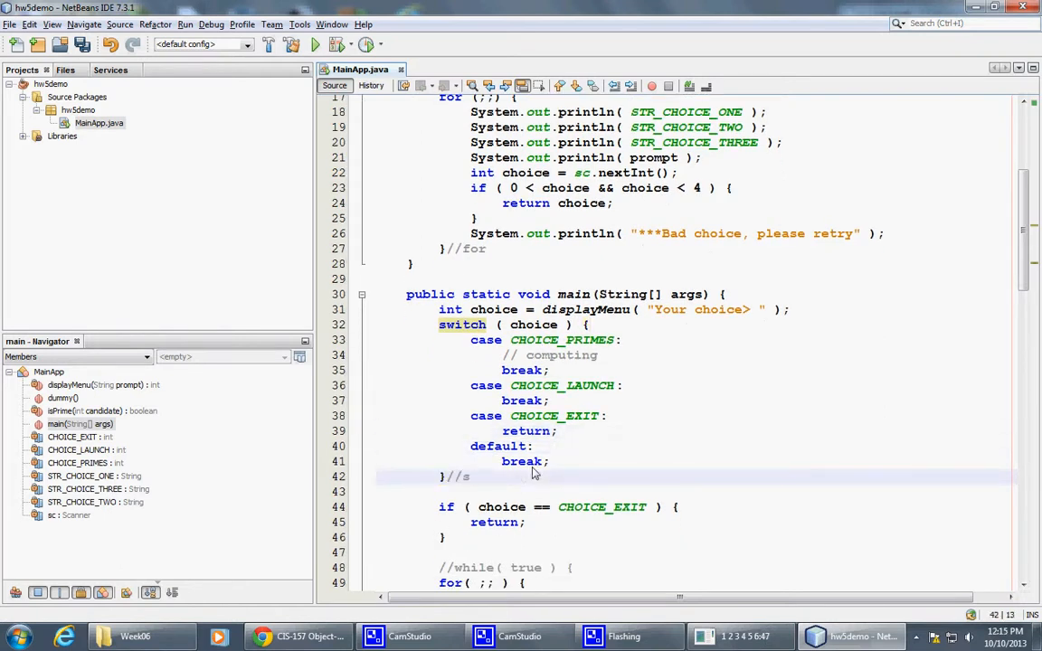
text(witch)
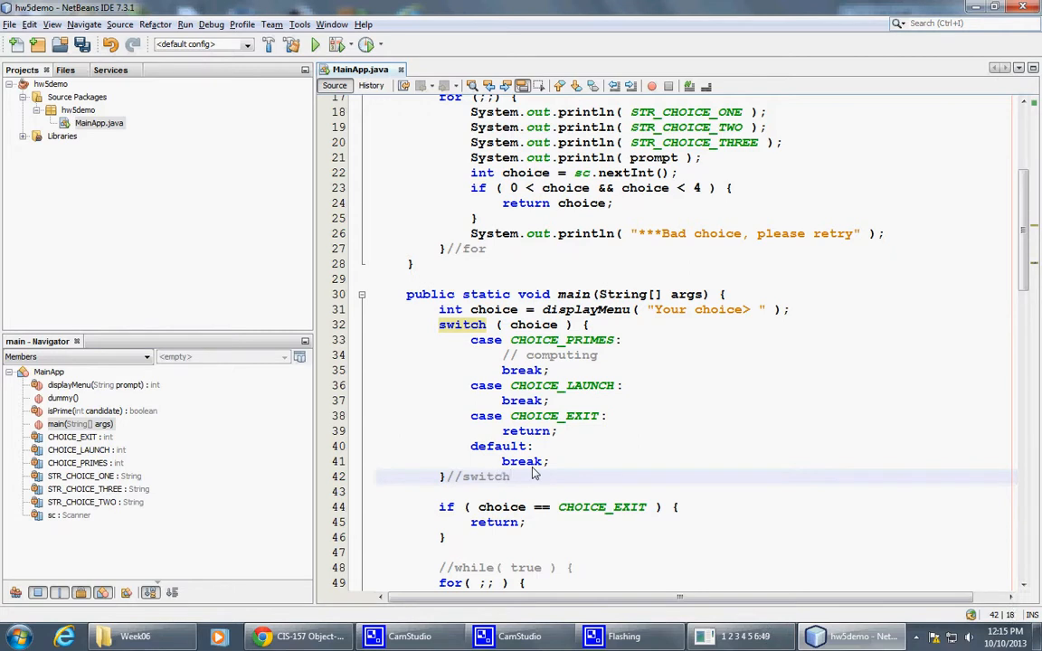
double_click(521, 369)
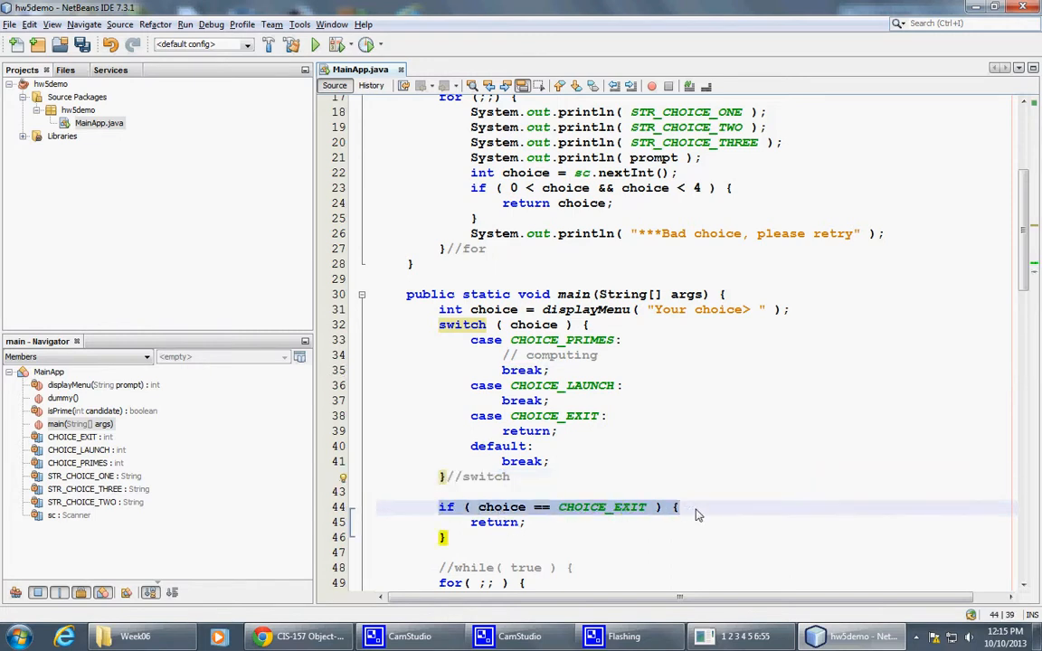
mouse_move(731, 503)
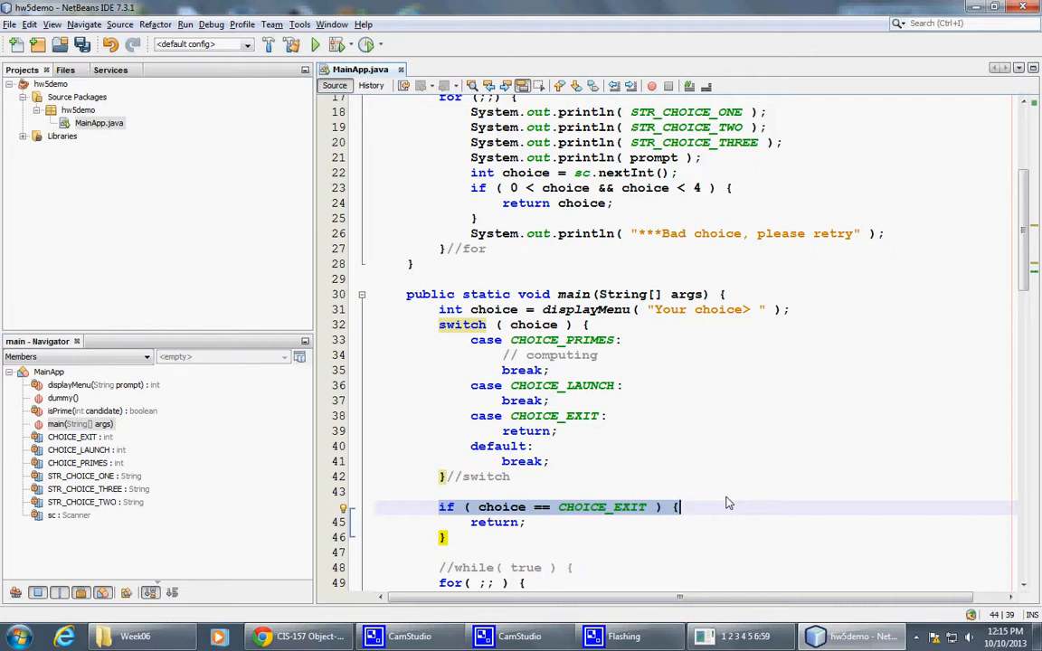
Step: Space out the cases, add '// ...' under CHOICE_PRIMES and CHOICE_LAUNCH, and delete the default: break; lines
click(525, 369)
text(//...)
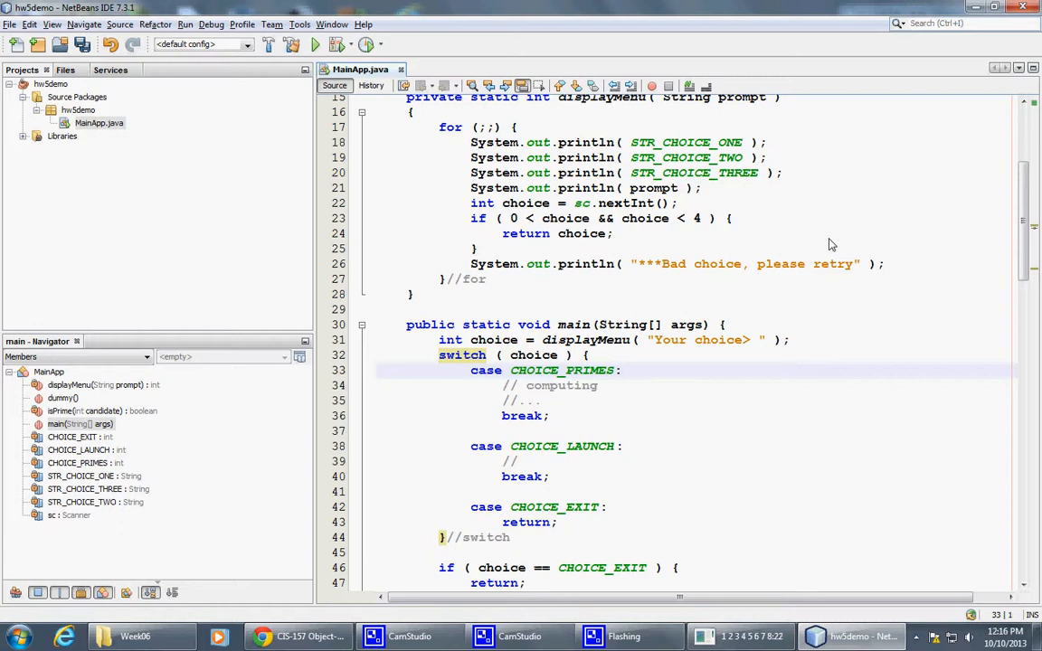
click(378, 369)
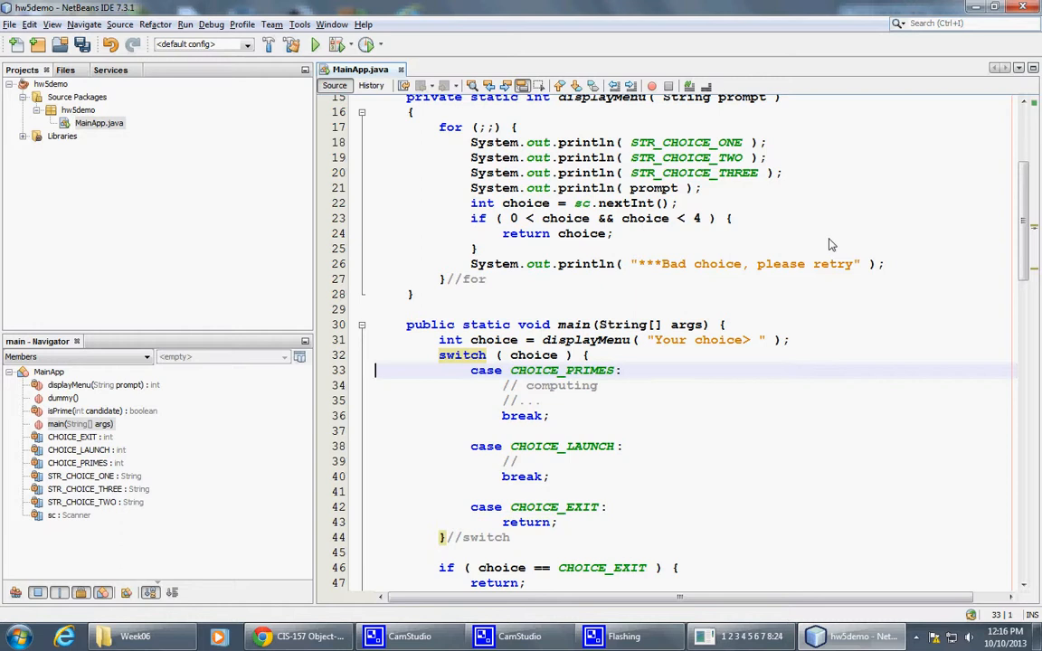